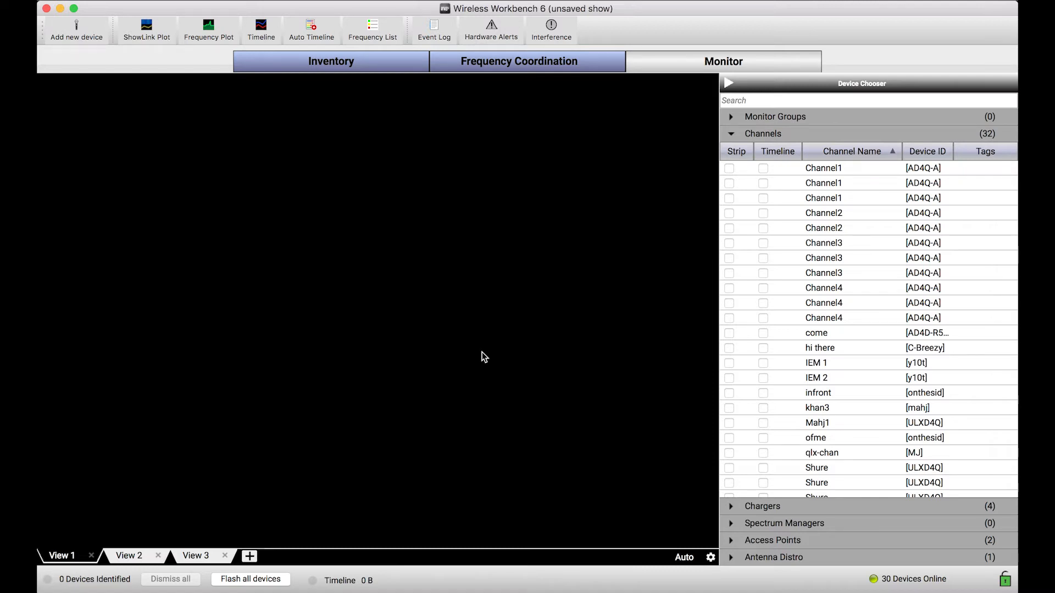
mouse_move(438, 259)
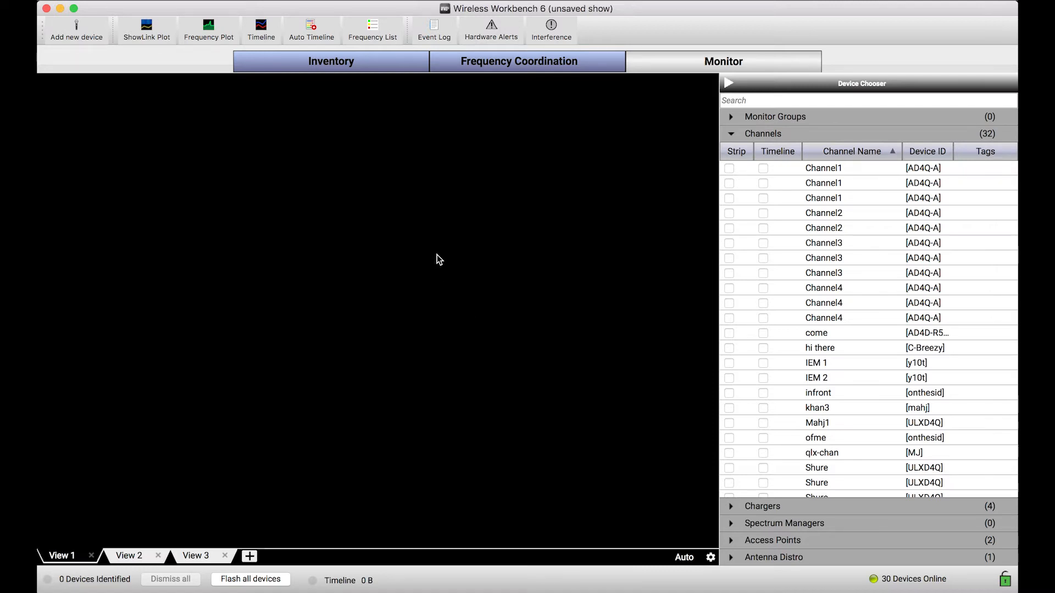
mouse_move(461, 403)
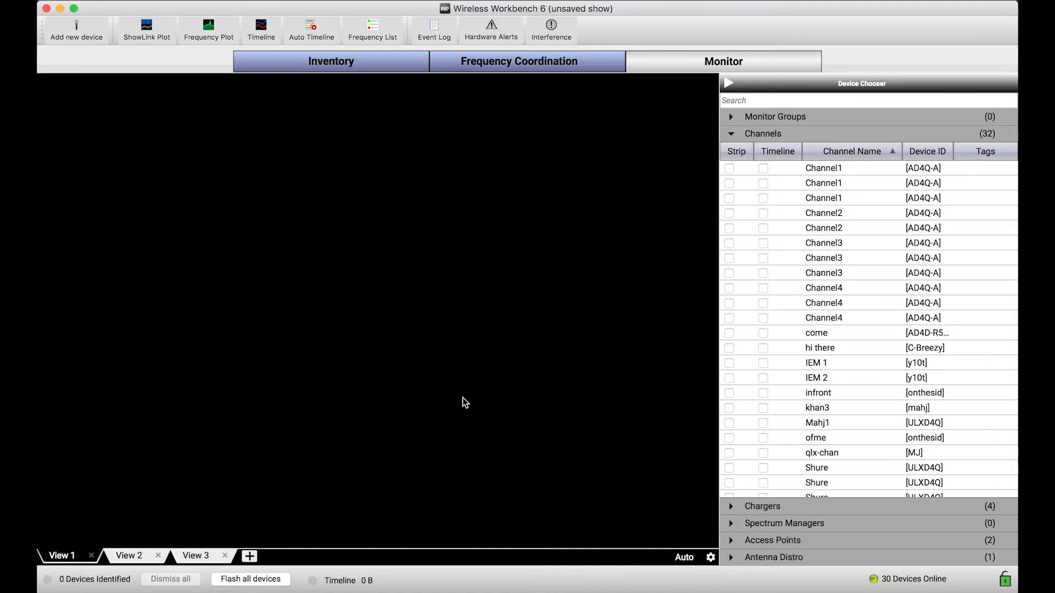
mouse_move(489, 432)
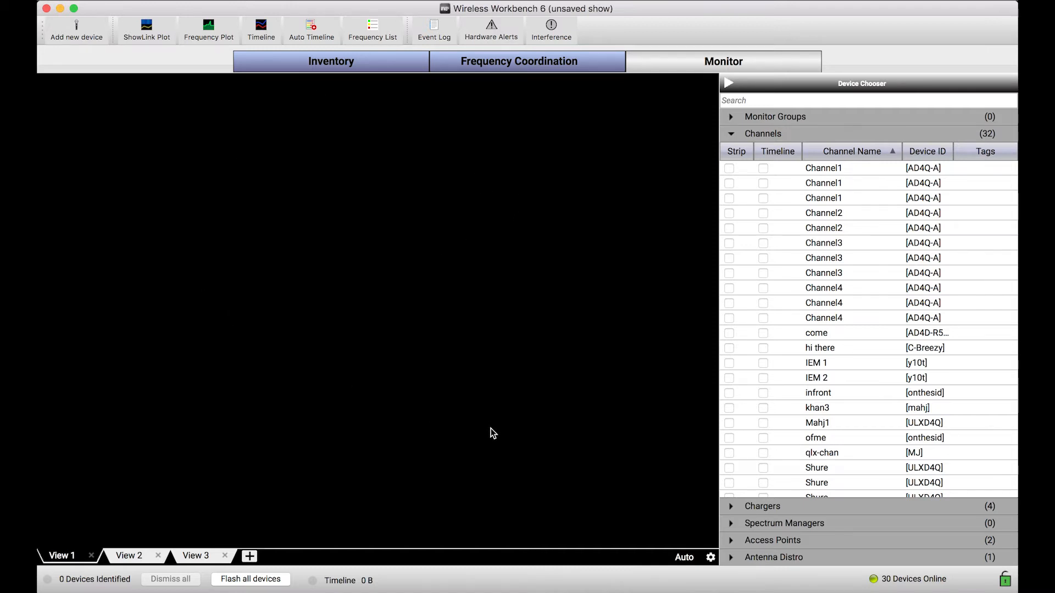
mouse_move(258, 326)
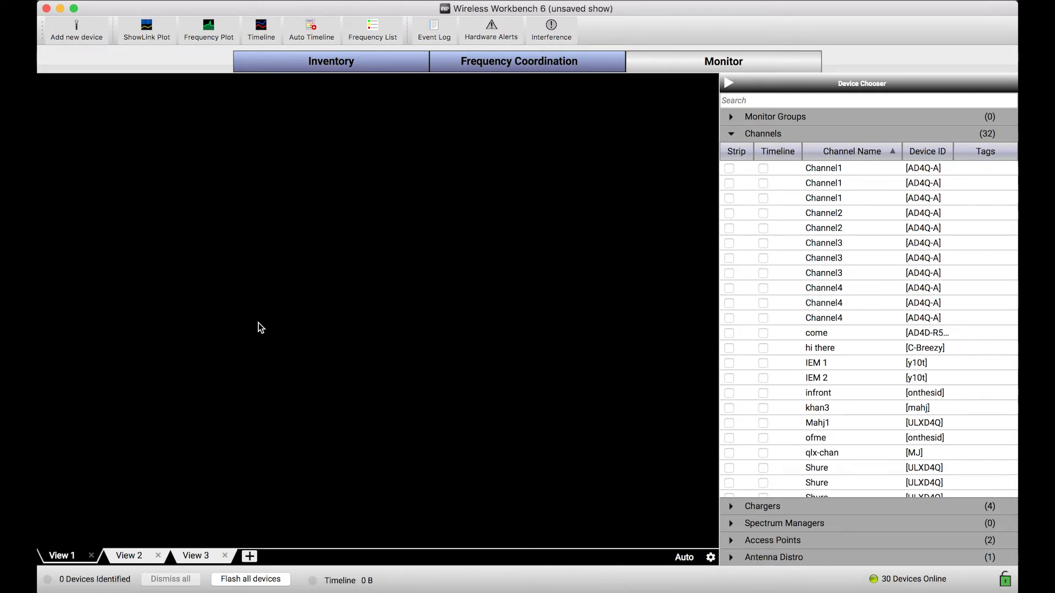
mouse_move(813, 253)
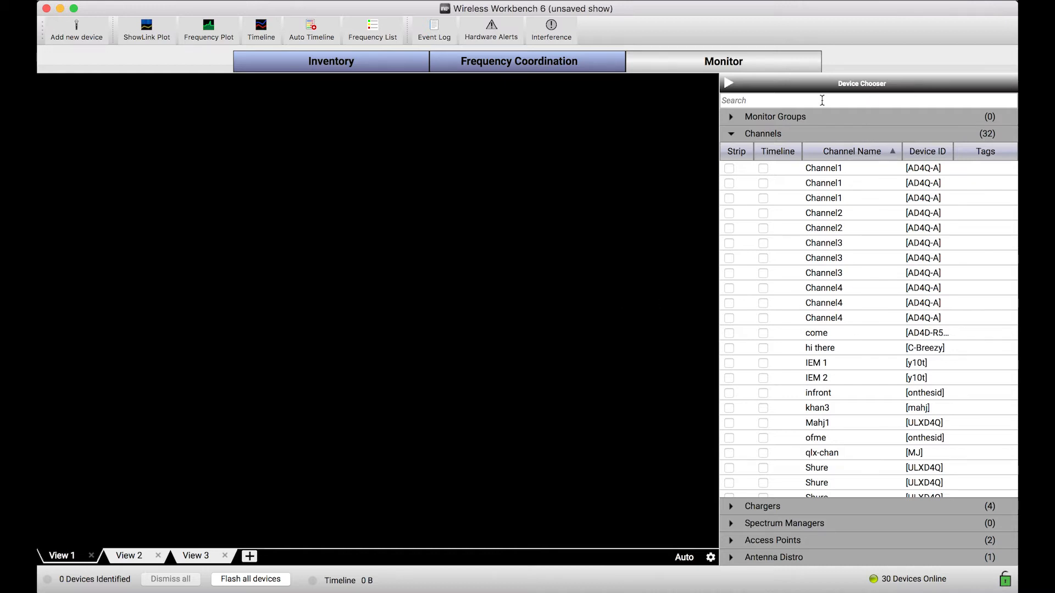
- Add a Channel1 strip (491.025 MHz) to View 1, then bring up the monitor area's context menu
scroll(down, 3)
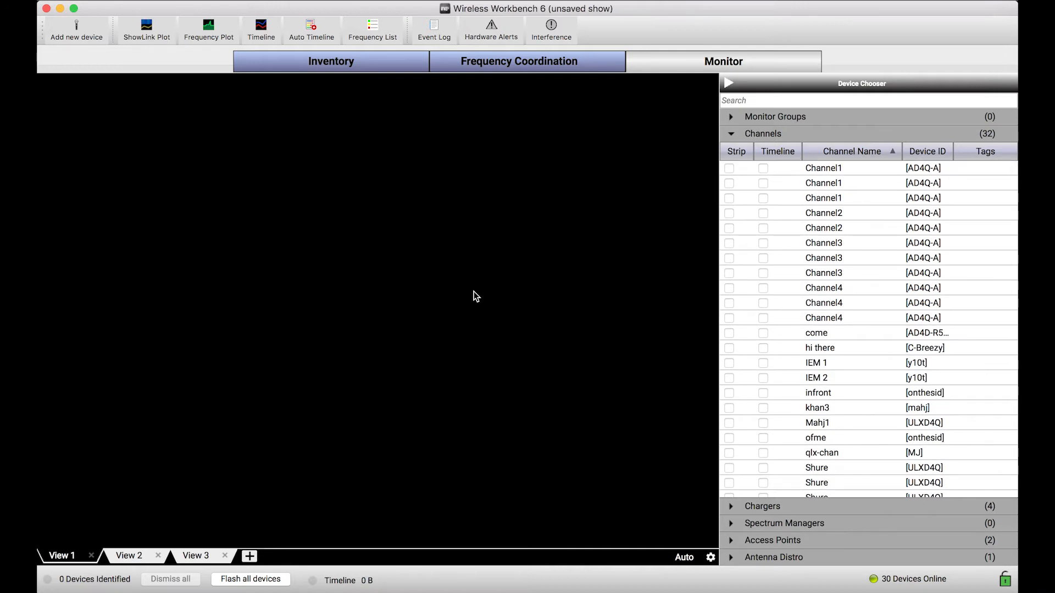
mouse_move(201, 361)
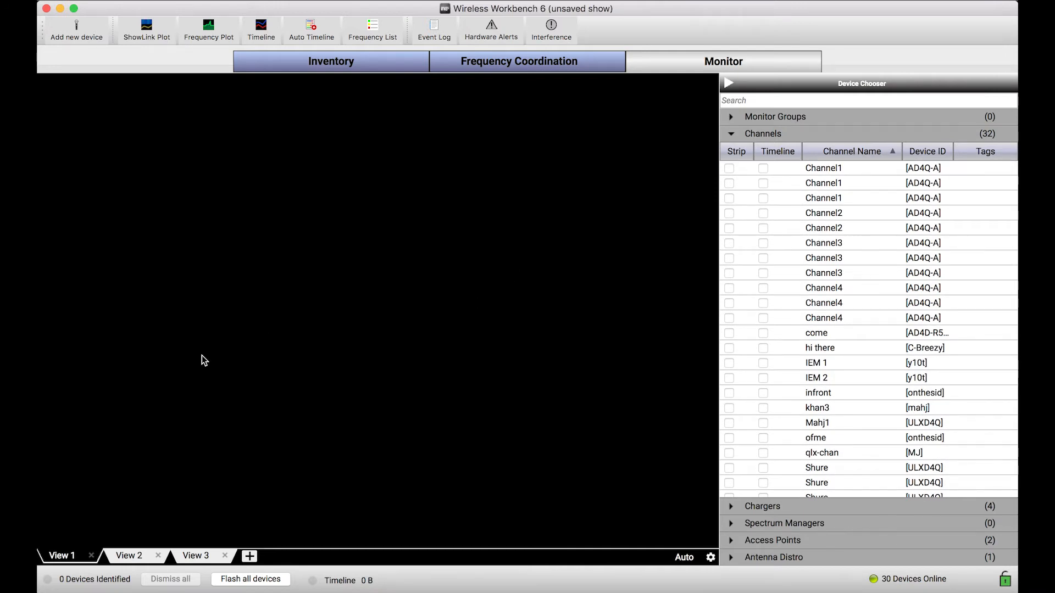
mouse_move(776, 176)
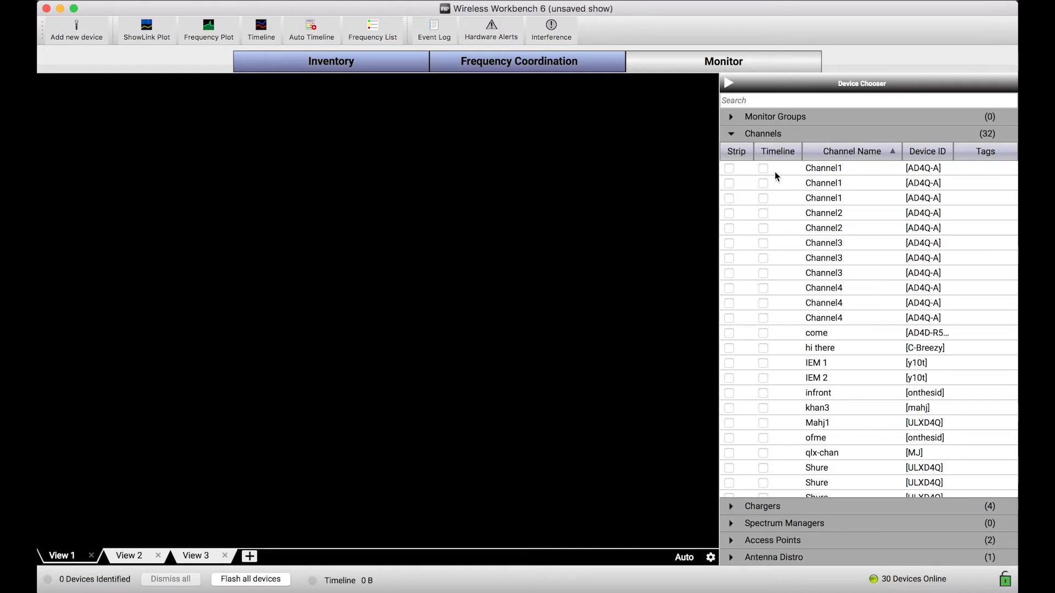
mouse_move(797, 143)
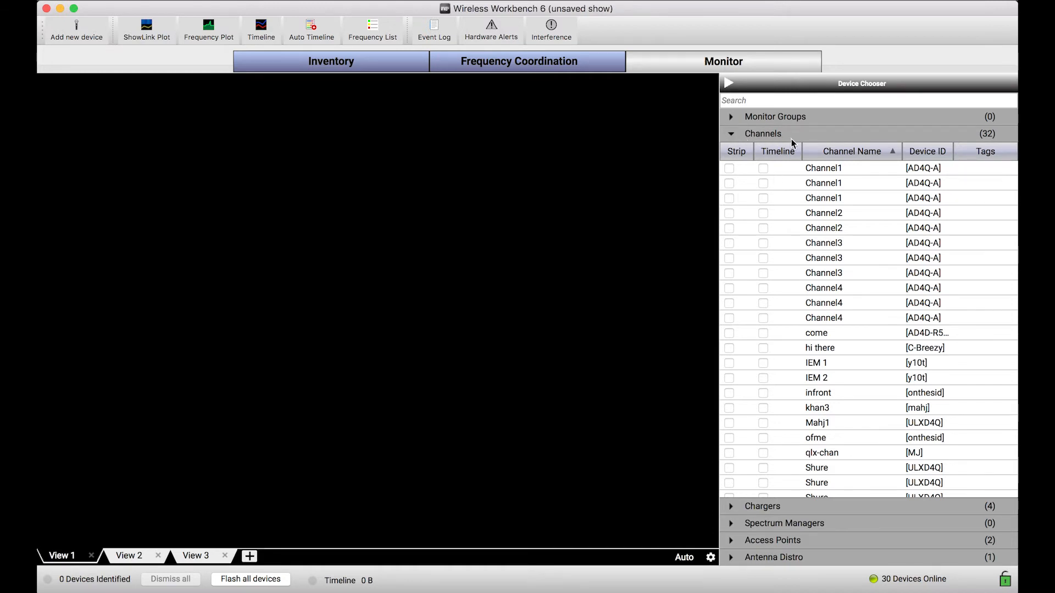
mouse_move(789, 244)
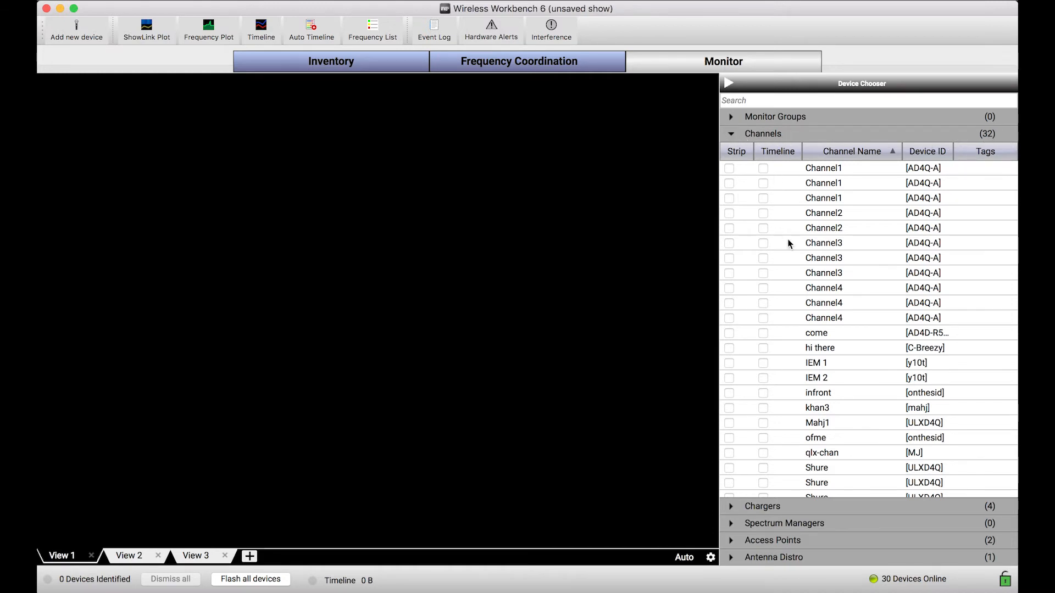
mouse_move(823, 186)
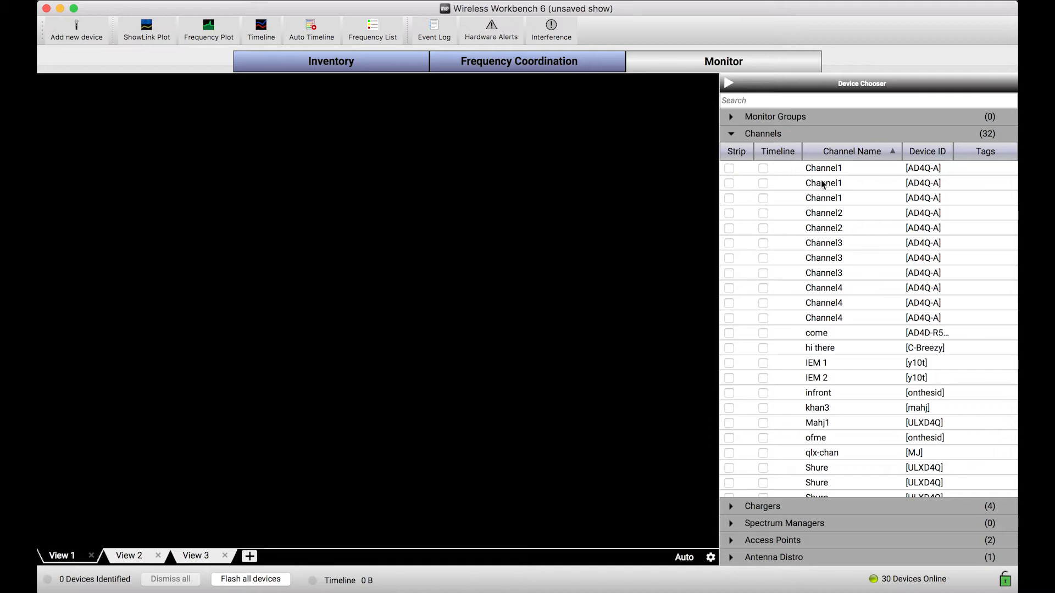
click(824, 198)
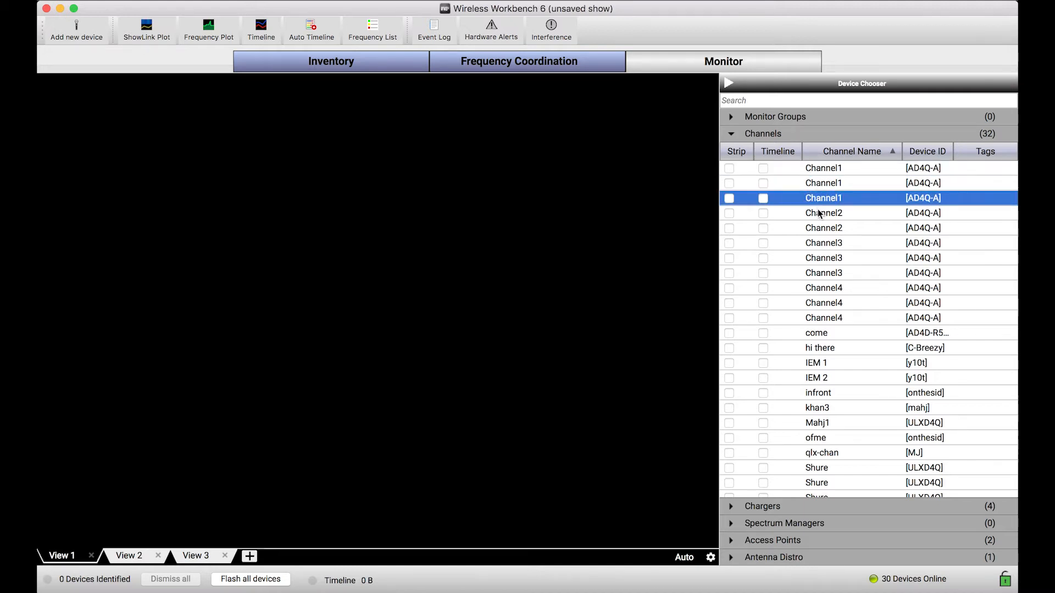
click(823, 213)
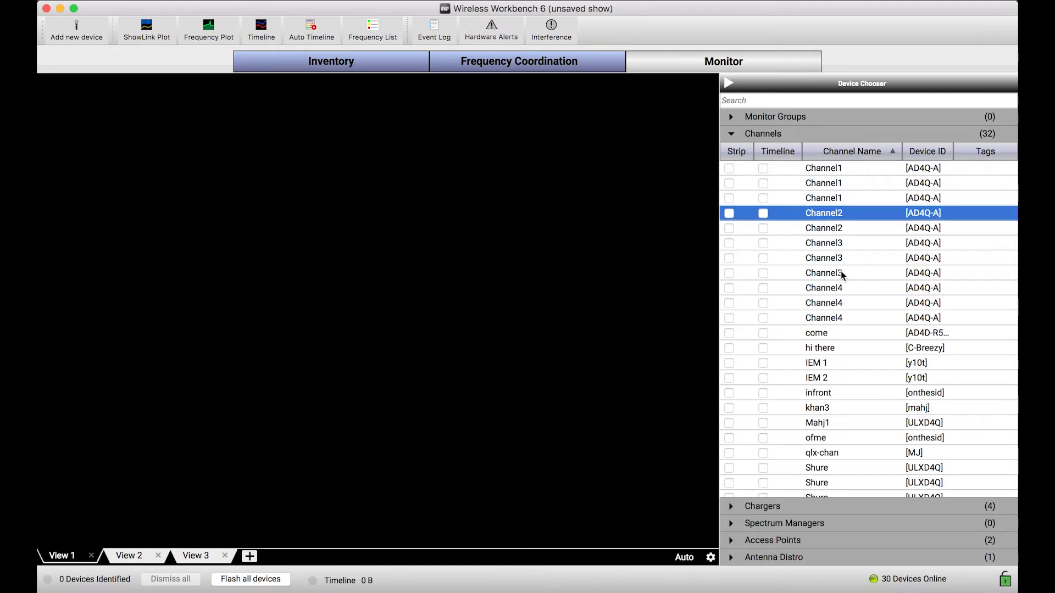
mouse_move(697, 198)
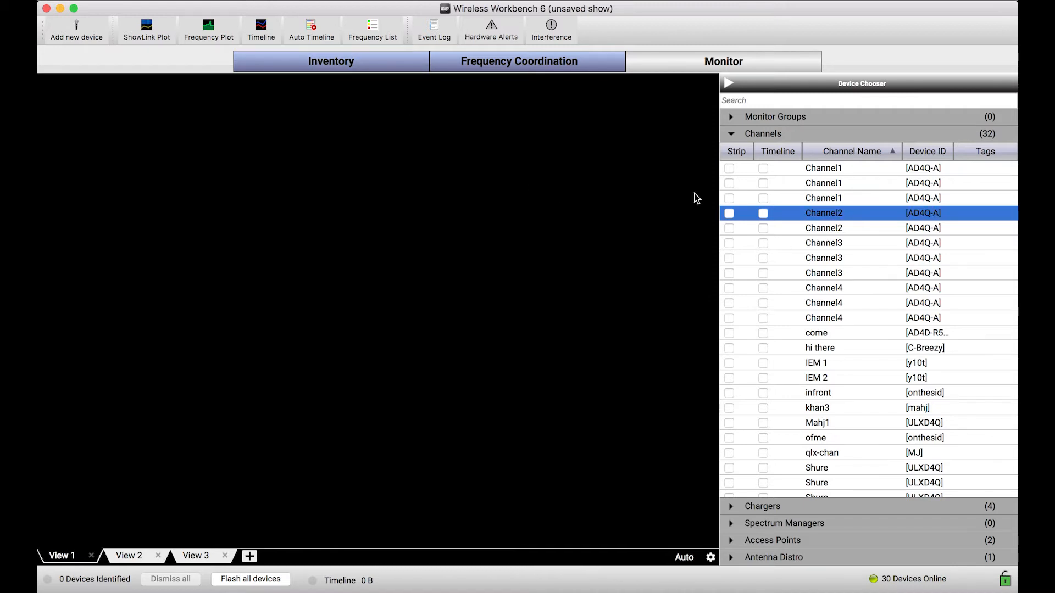
click(729, 168)
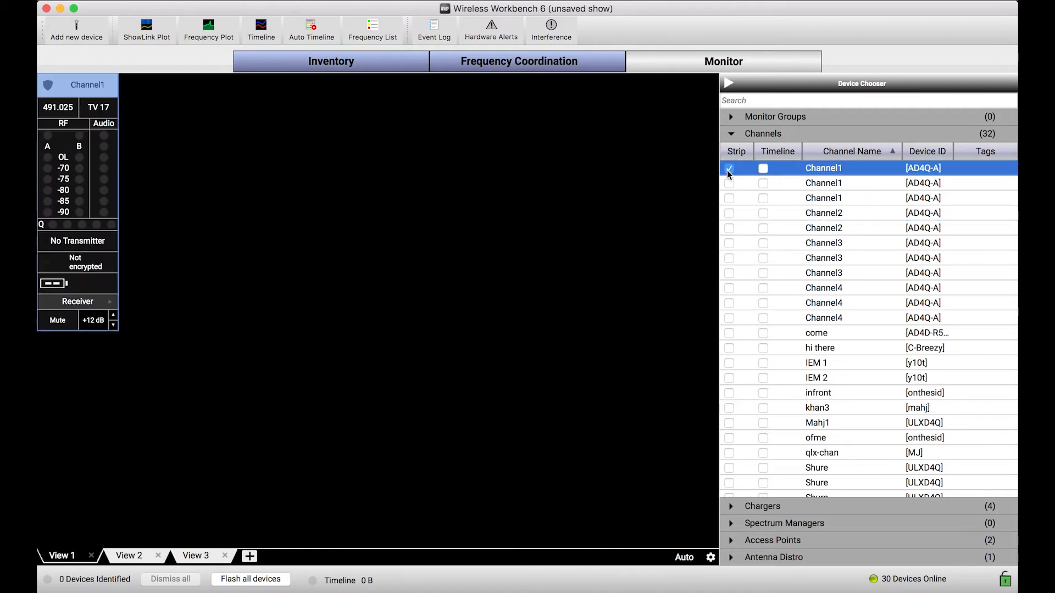
click(729, 168)
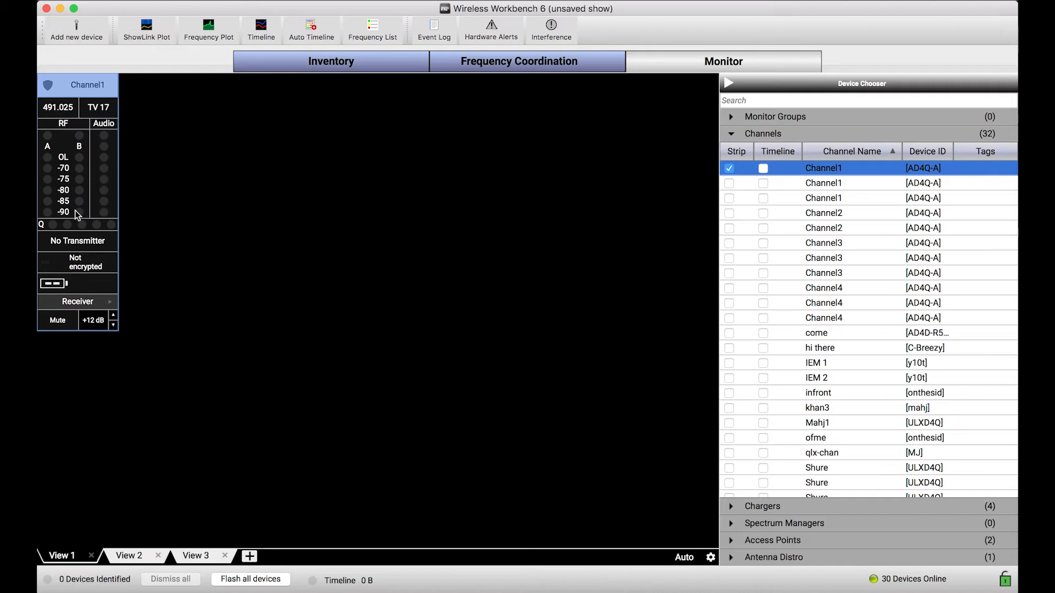
mouse_move(127, 213)
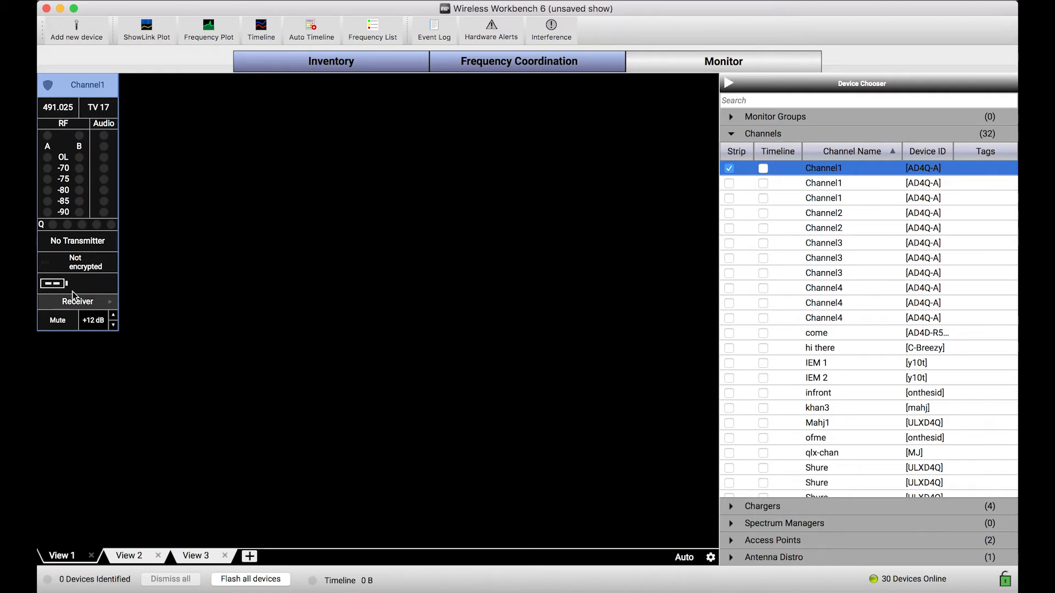
mouse_move(94, 192)
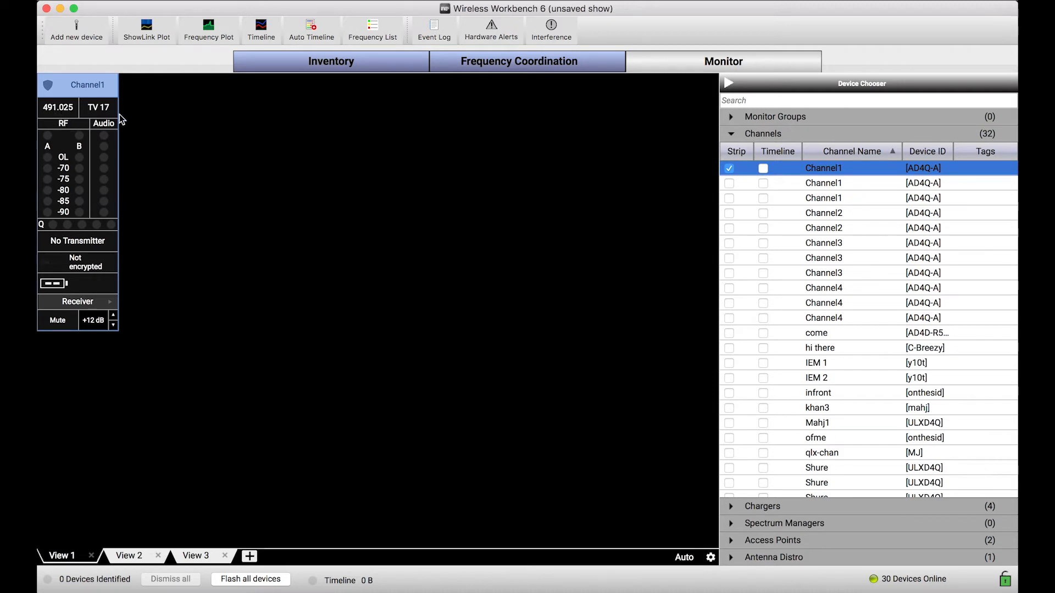
mouse_move(57, 251)
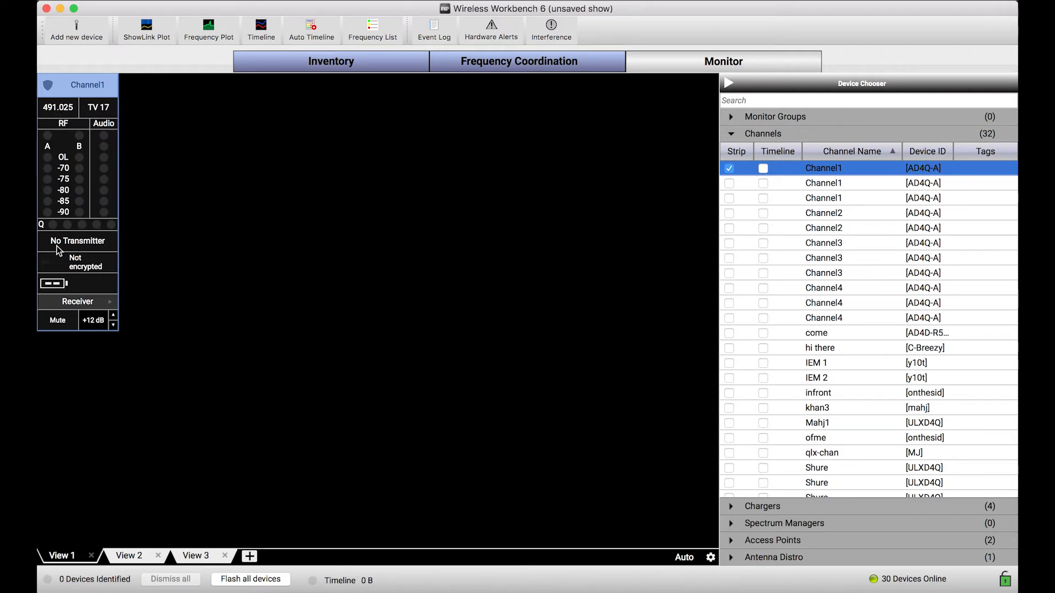
mouse_move(126, 280)
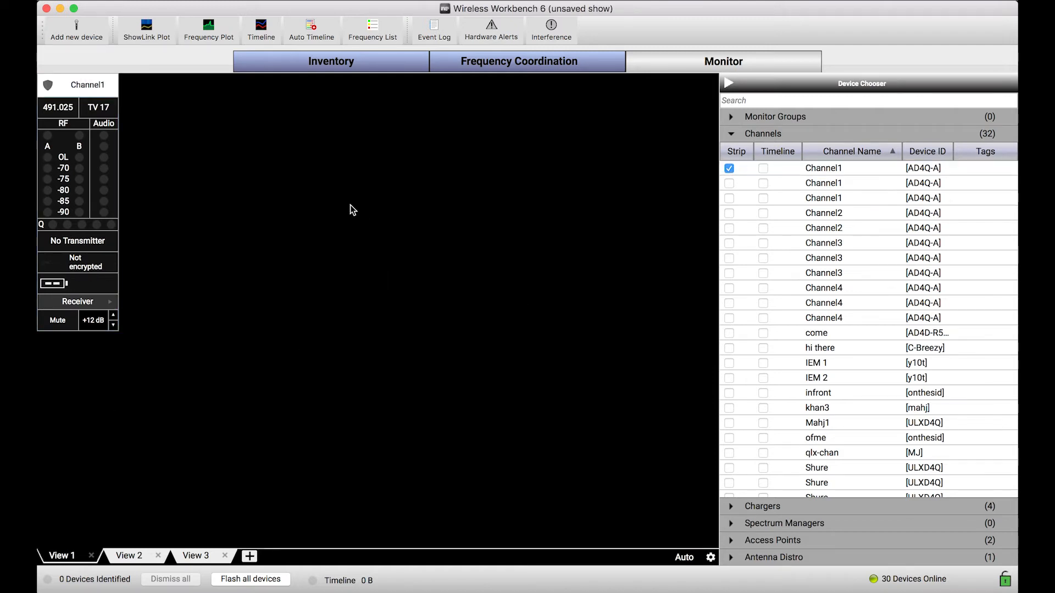
mouse_move(142, 275)
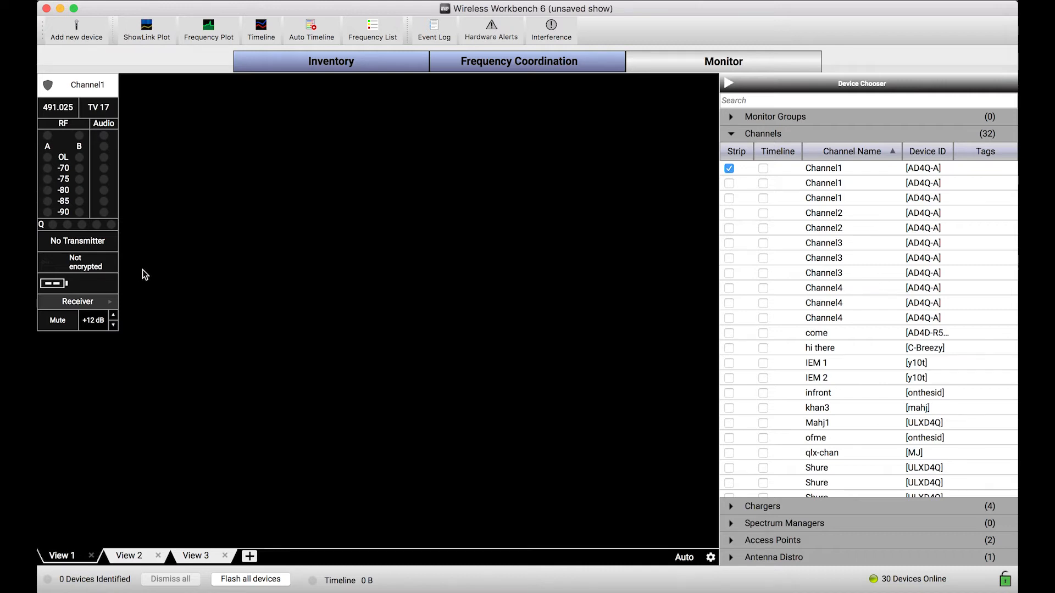
mouse_move(283, 290)
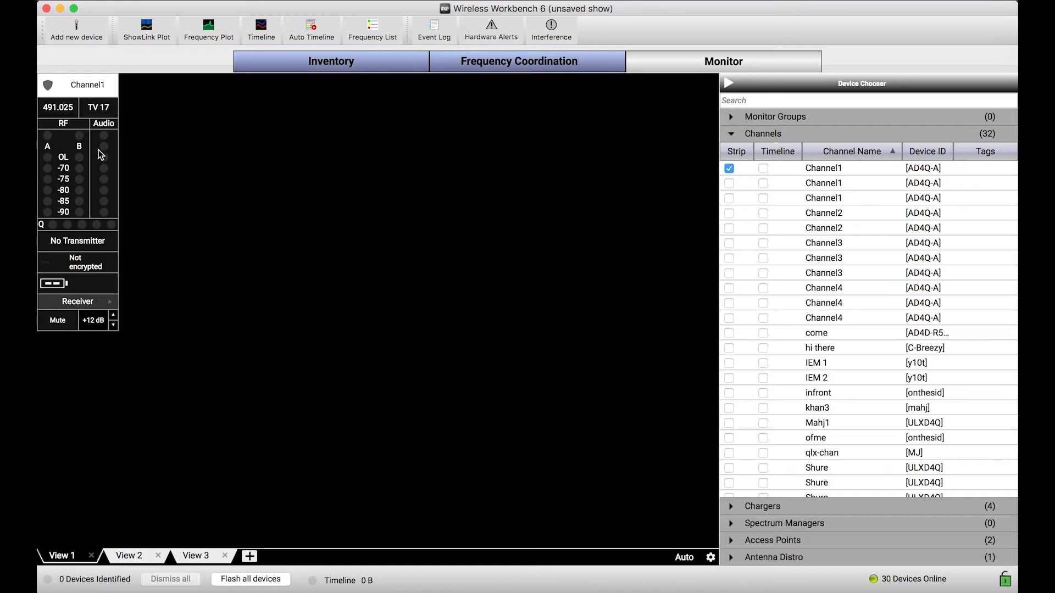
mouse_move(104, 283)
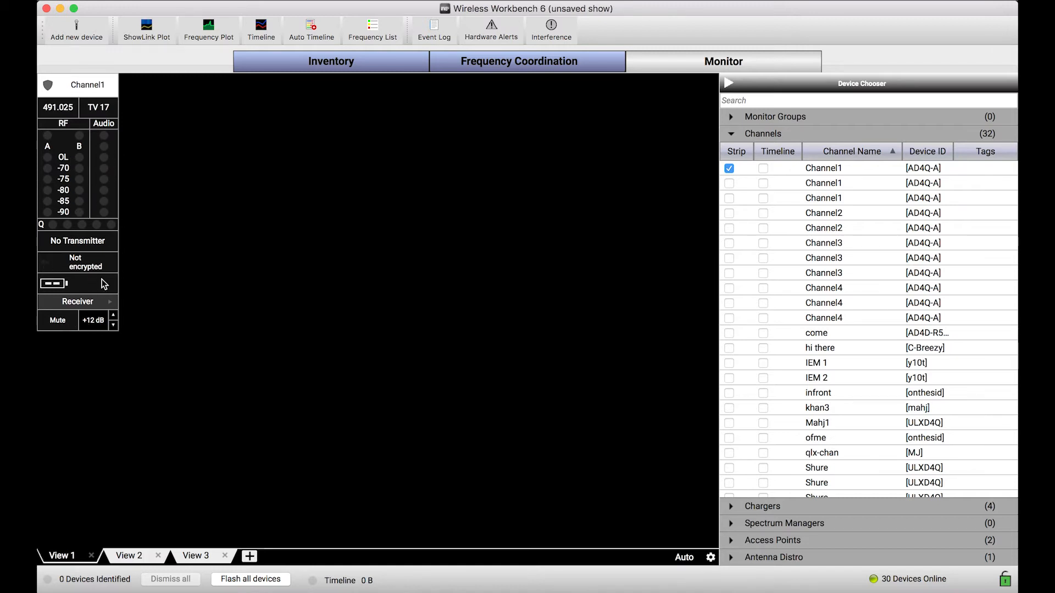
mouse_move(713, 586)
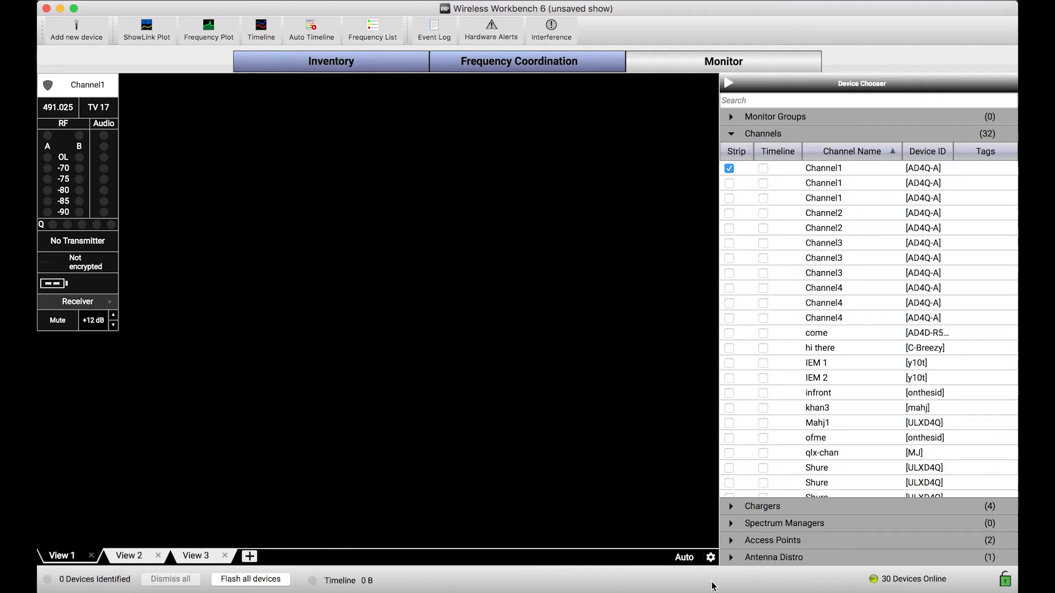
right_click(555, 351)
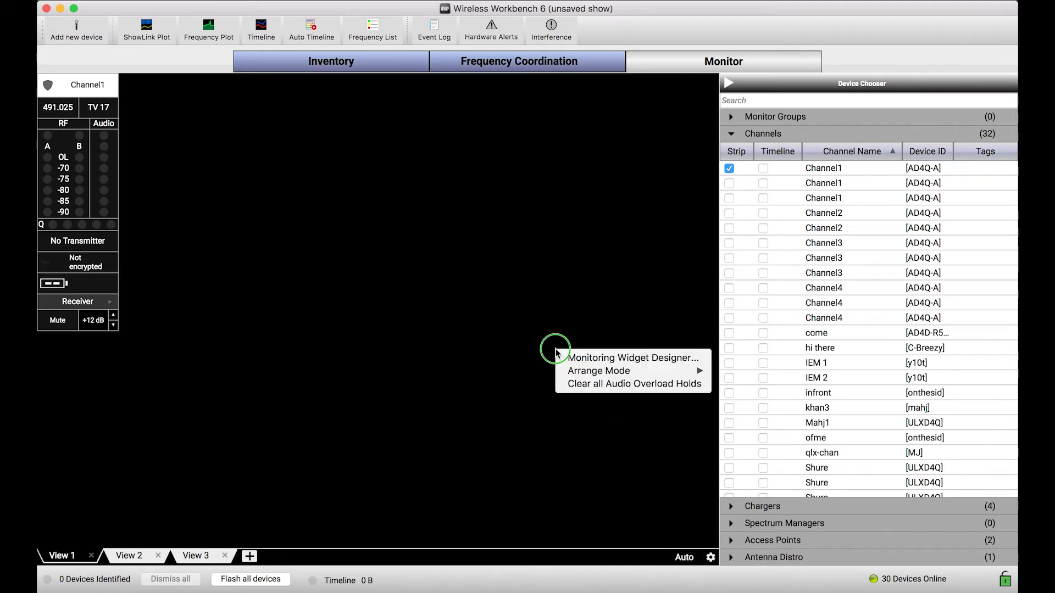
mouse_move(608, 361)
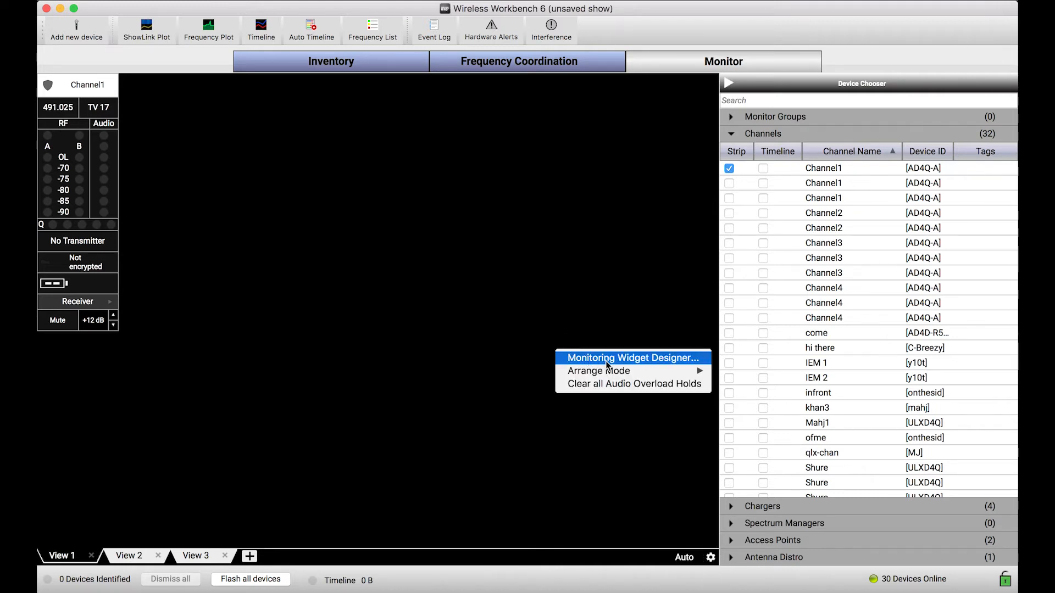
mouse_move(630, 361)
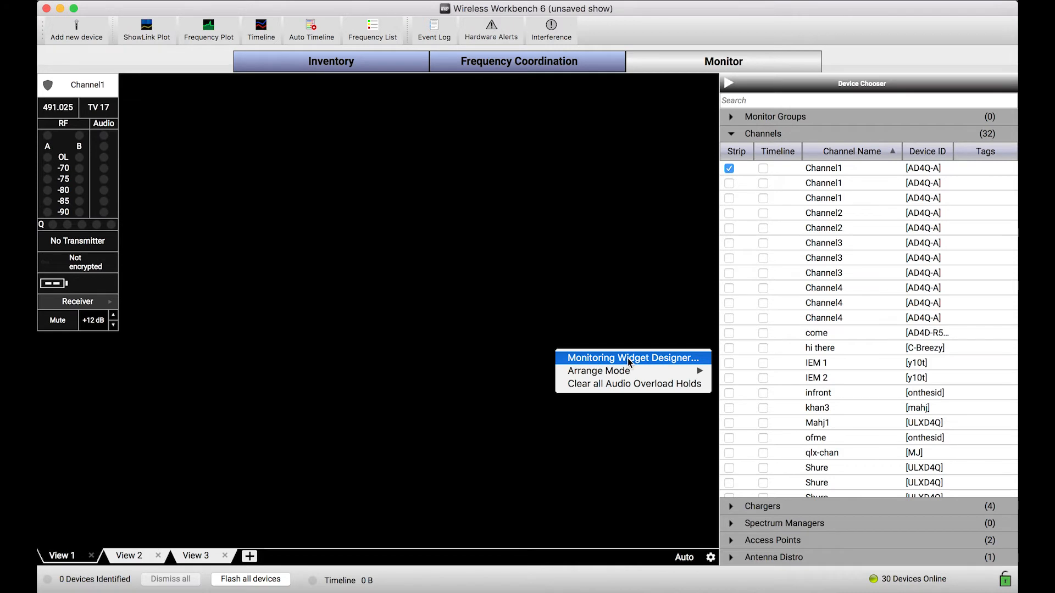
- In Monitoring Widget Designer, uncheck Encryption and Receiver / Transmitter Controls for channel strips
click(632, 357)
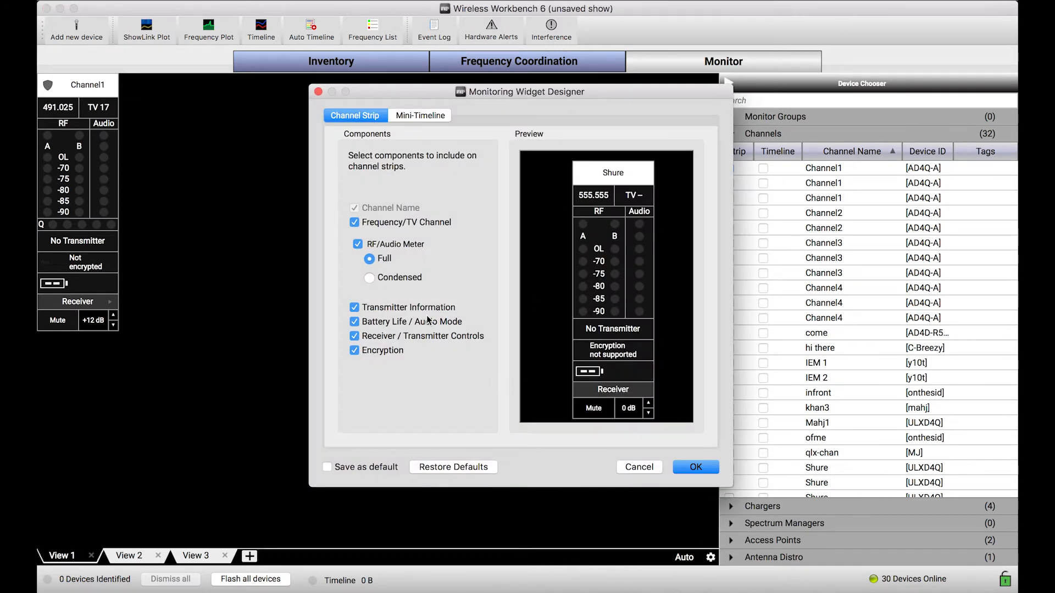
click(354, 350)
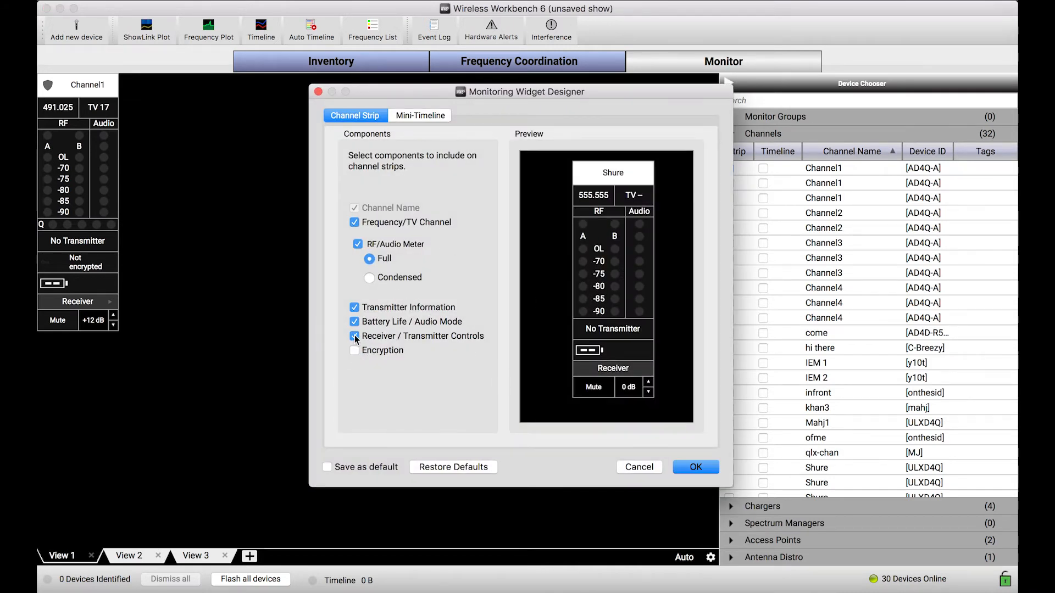
click(354, 335)
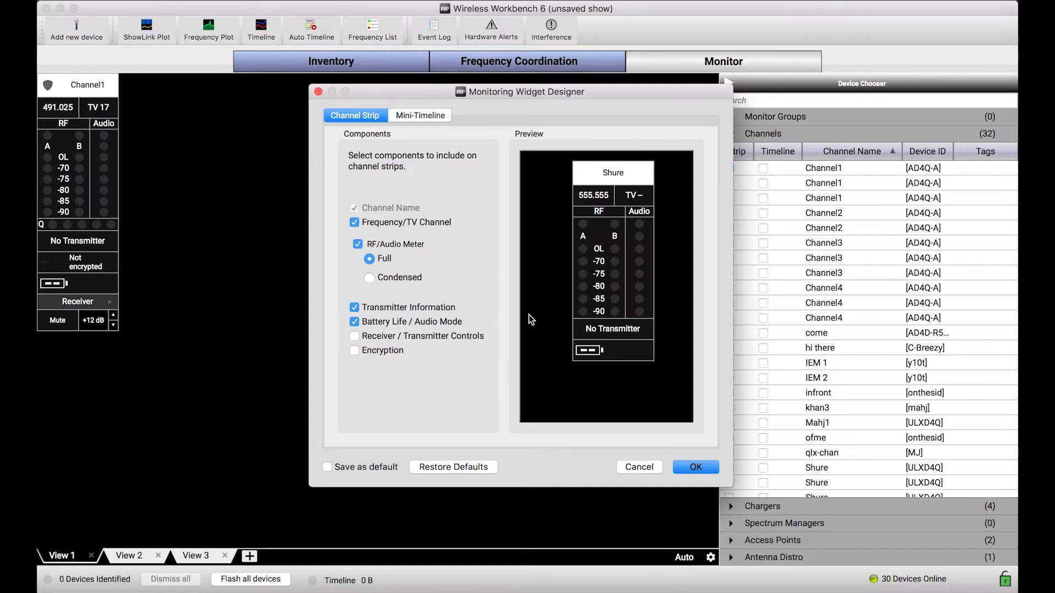
mouse_move(569, 251)
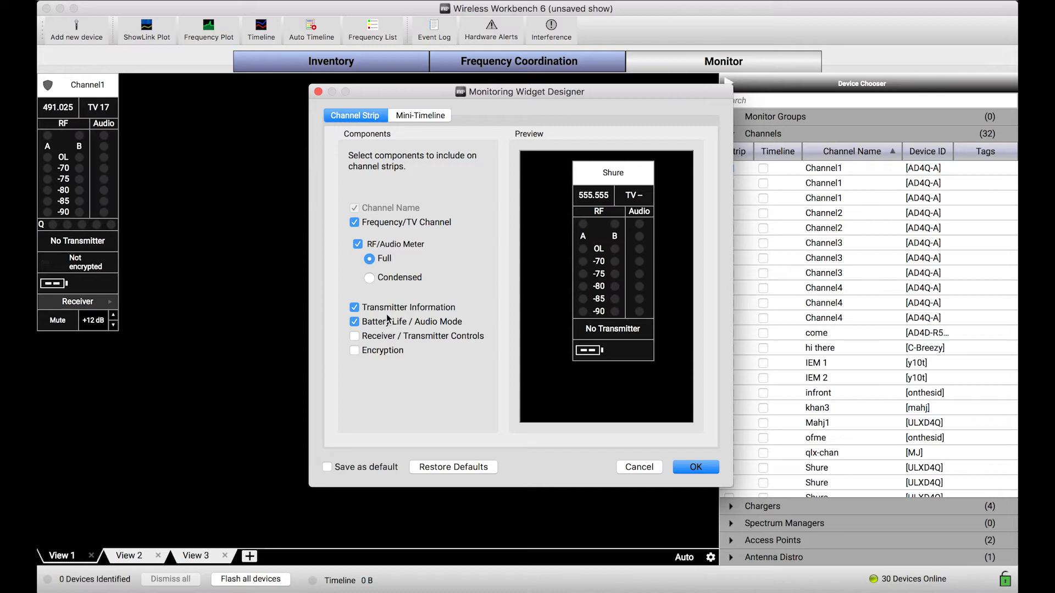
click(696, 467)
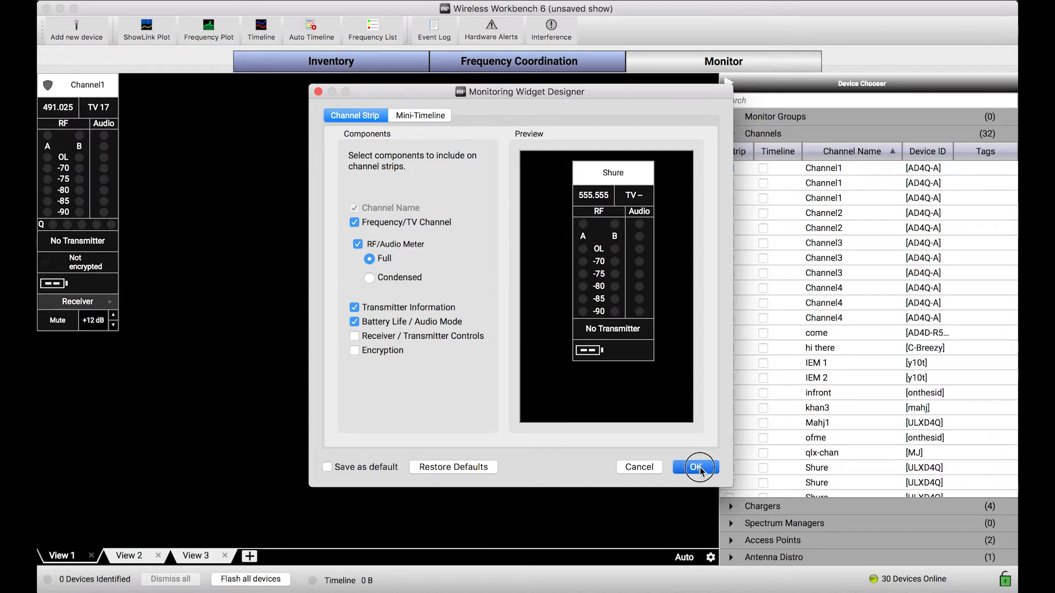
- Apply the strip design and show strips for three Channel1 and two Channel2 channels
click(695, 467)
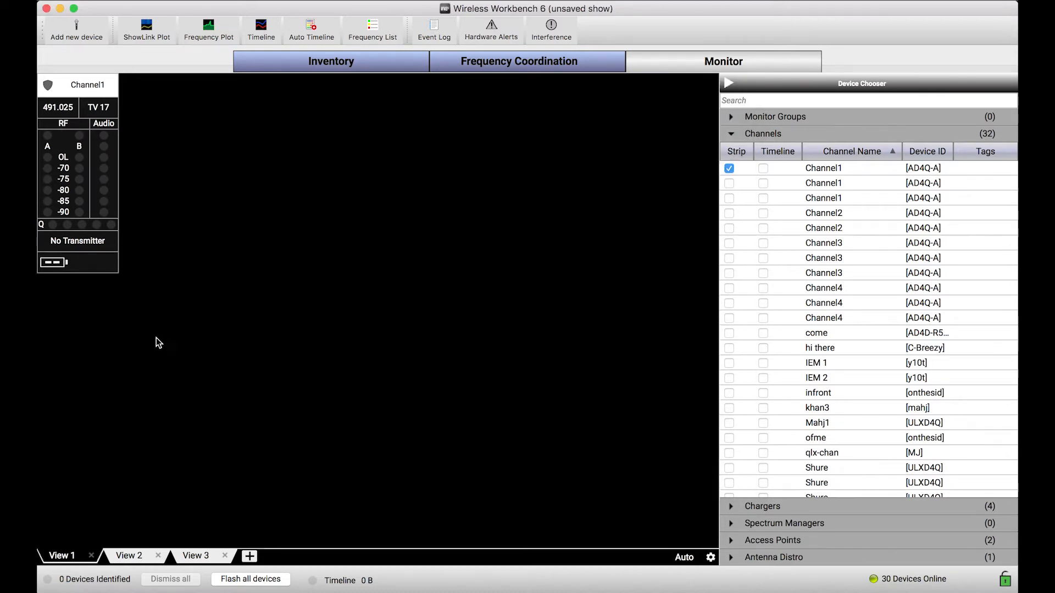
mouse_move(167, 386)
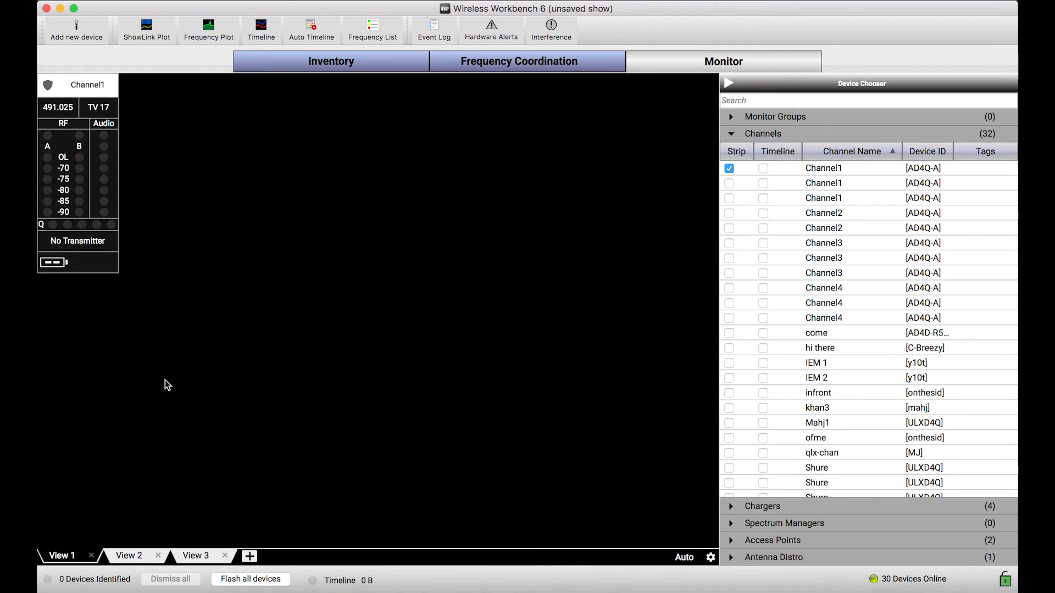
mouse_move(730, 189)
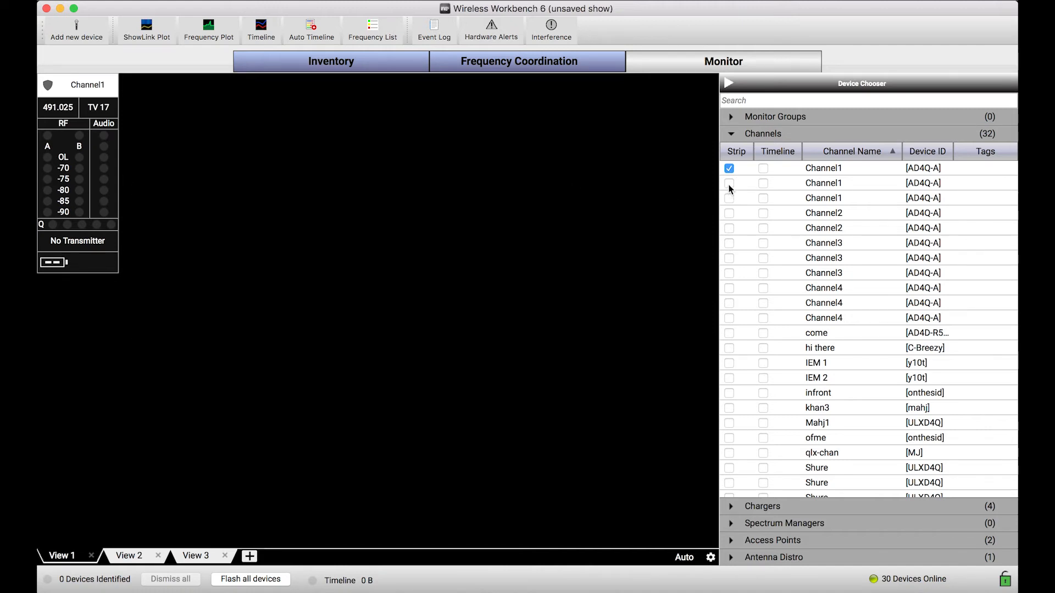
click(729, 213)
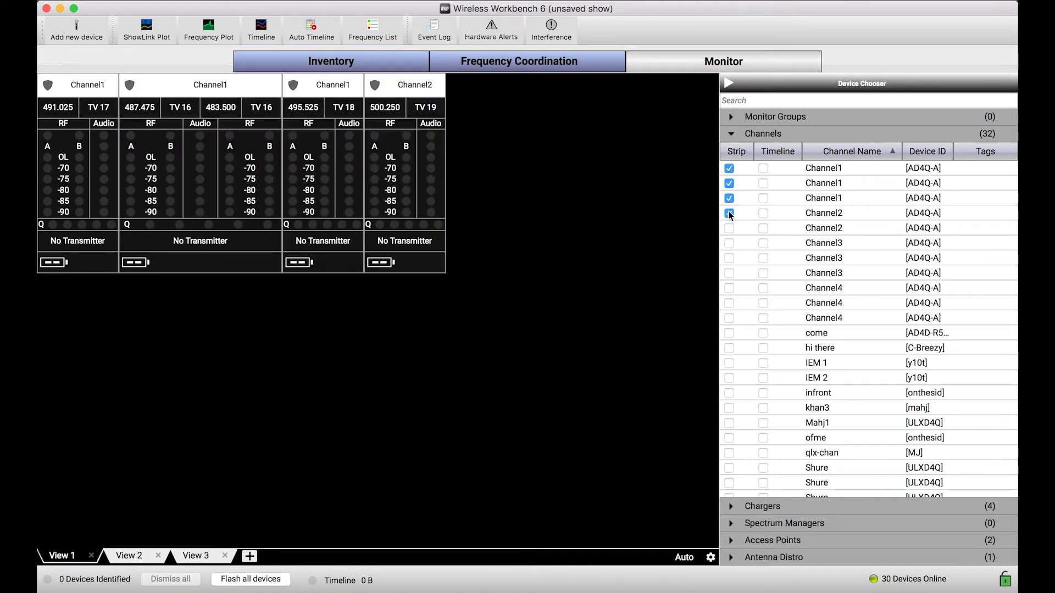
click(729, 213)
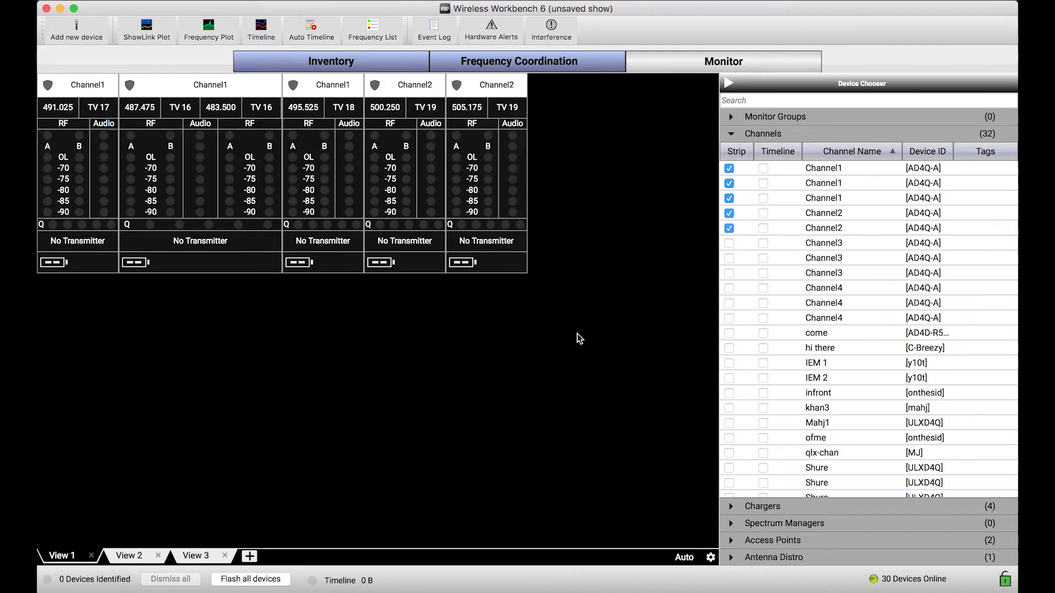
mouse_move(751, 150)
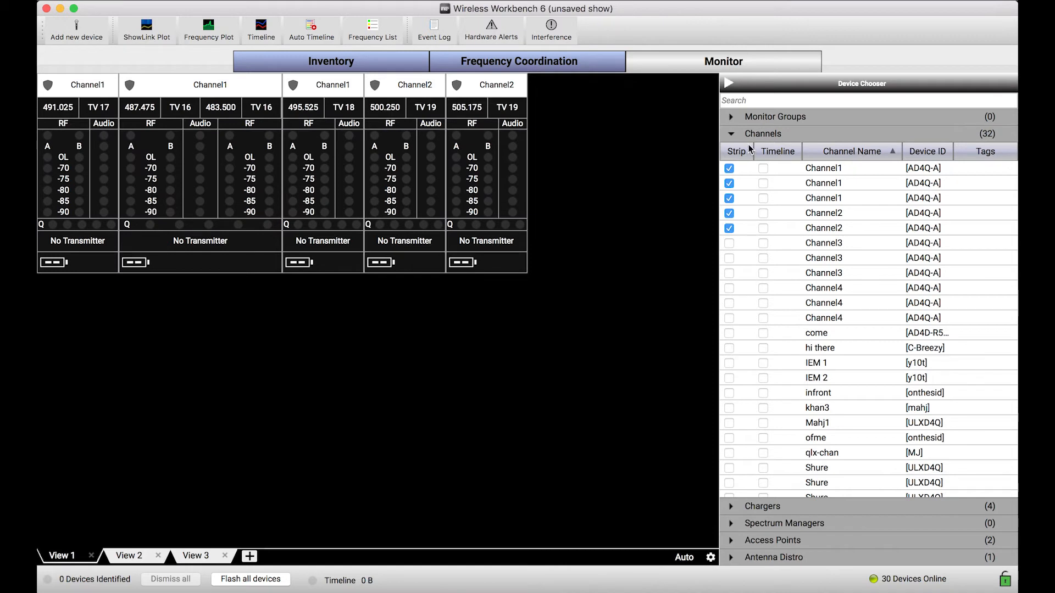
mouse_move(635, 316)
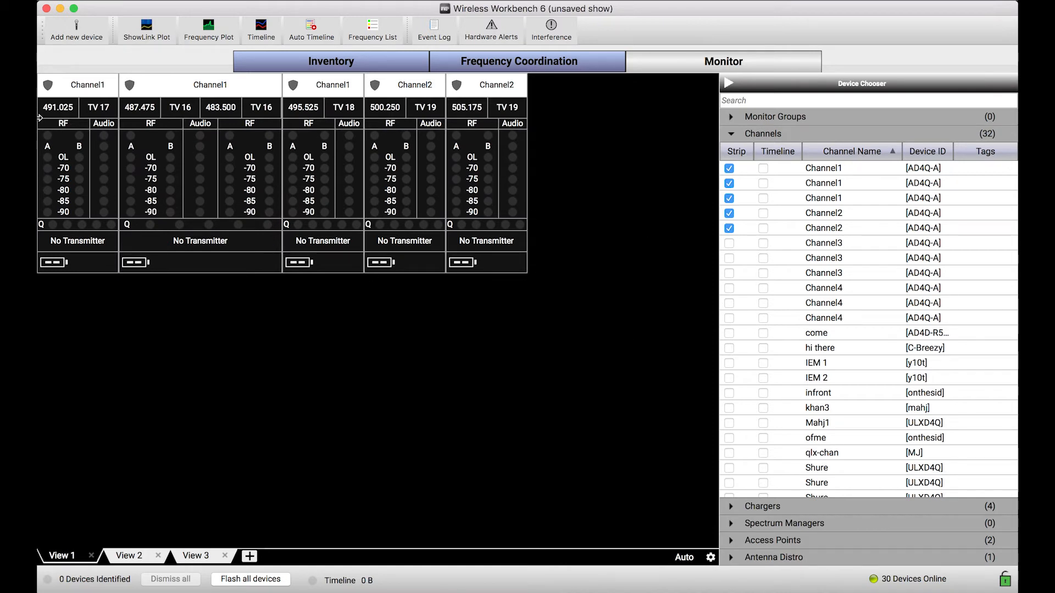
- Assign red to one Channel1 strip, then assign pink to the three middle strips
right_click(478, 154)
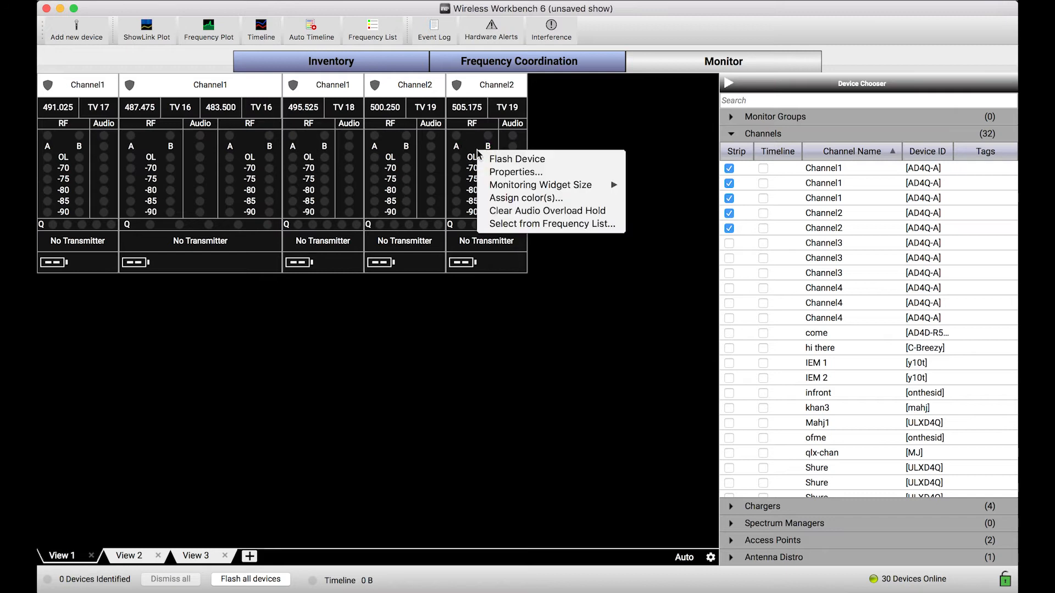
click(568, 140)
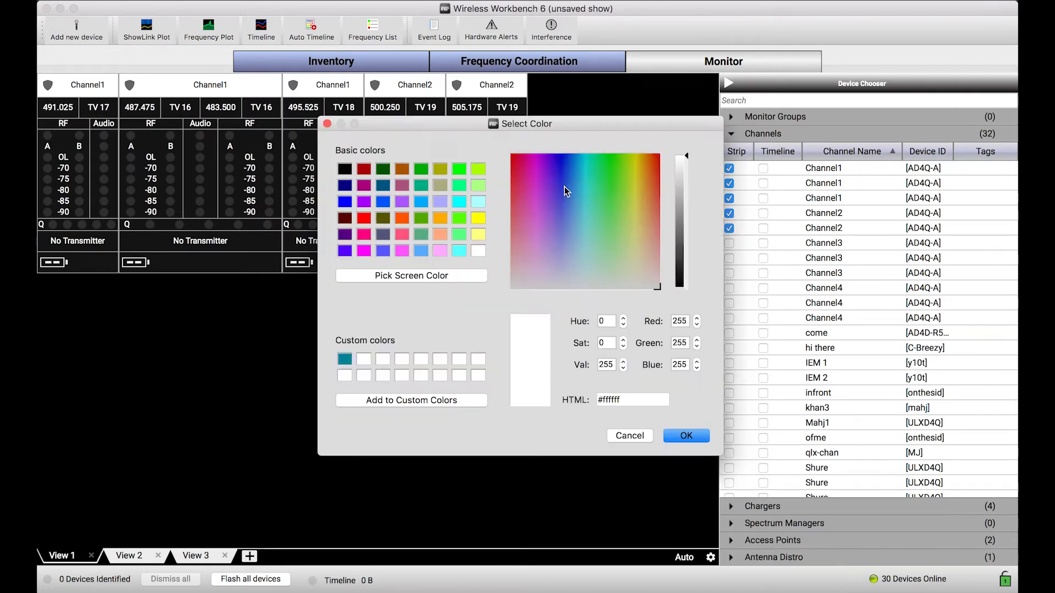
click(686, 436)
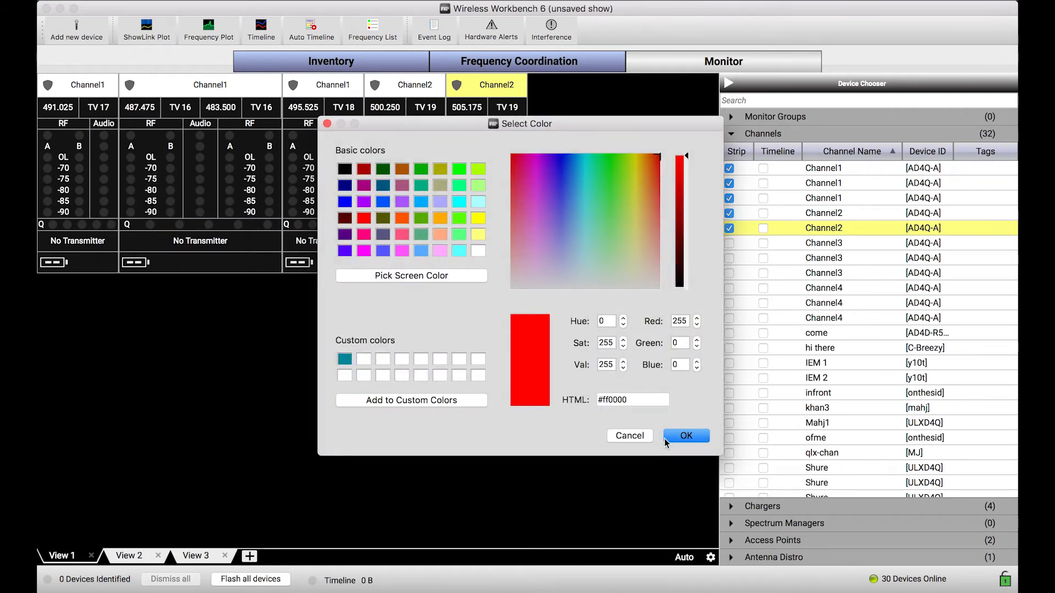
click(685, 435)
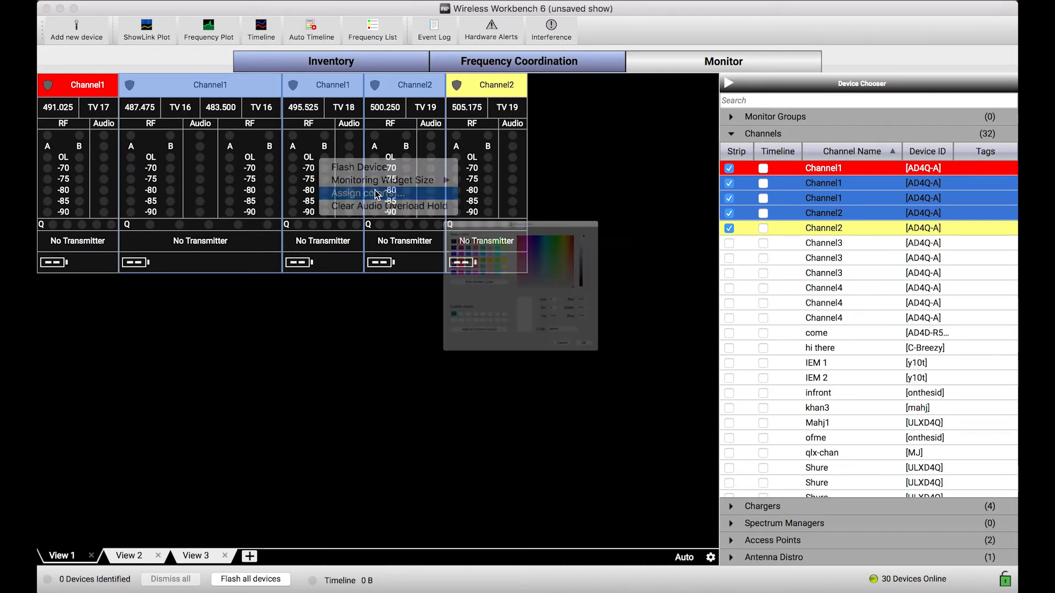
click(363, 193)
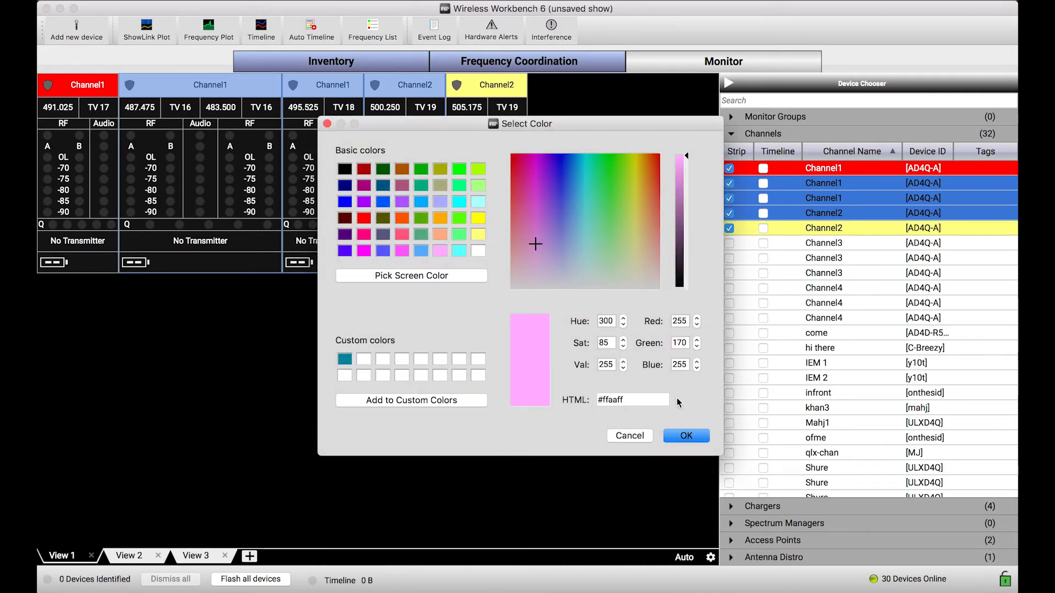
click(686, 436)
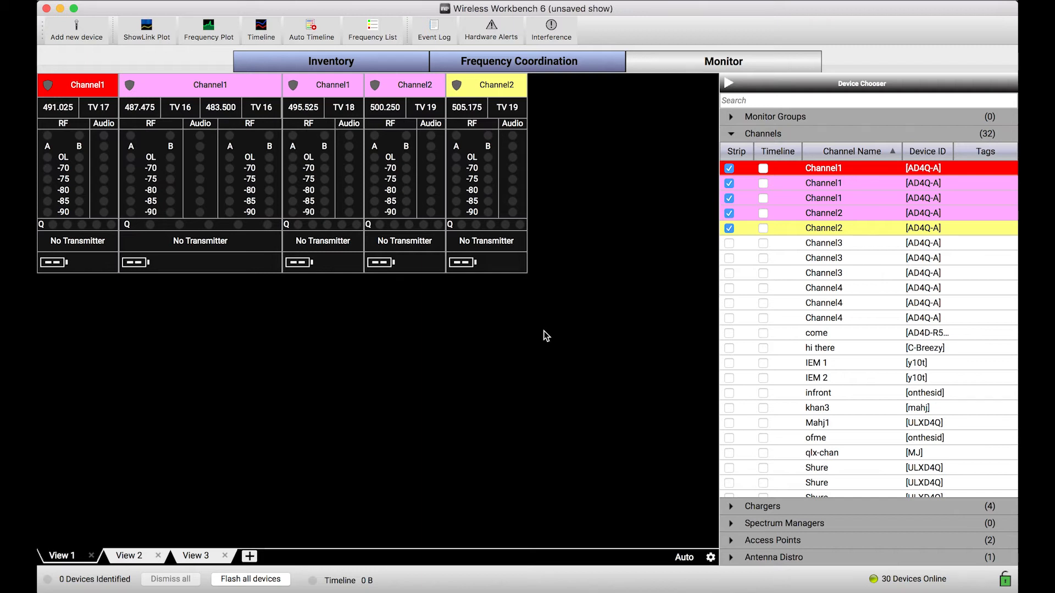
mouse_move(581, 379)
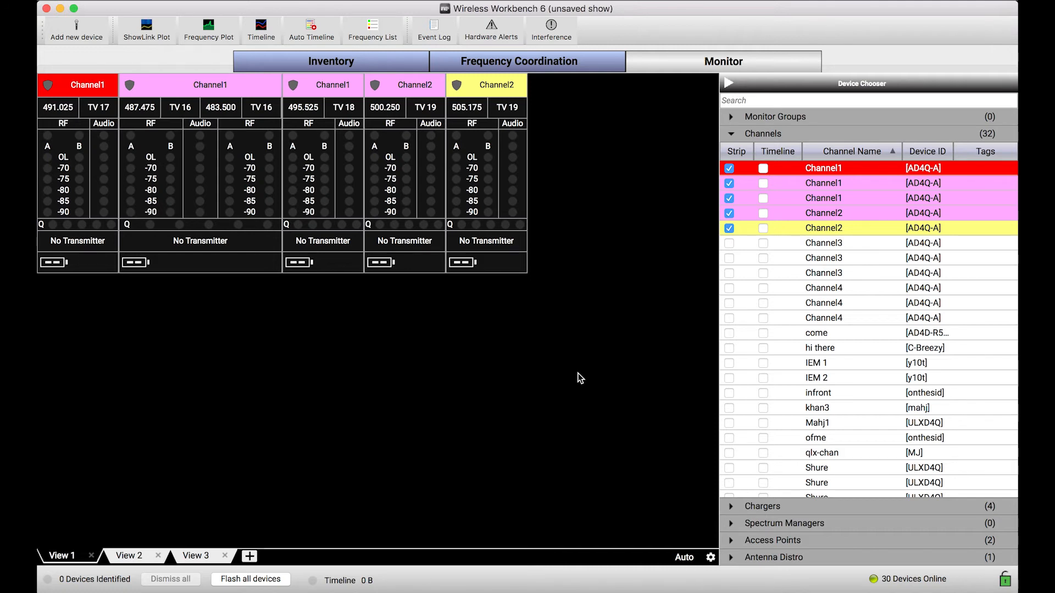
mouse_move(53, 525)
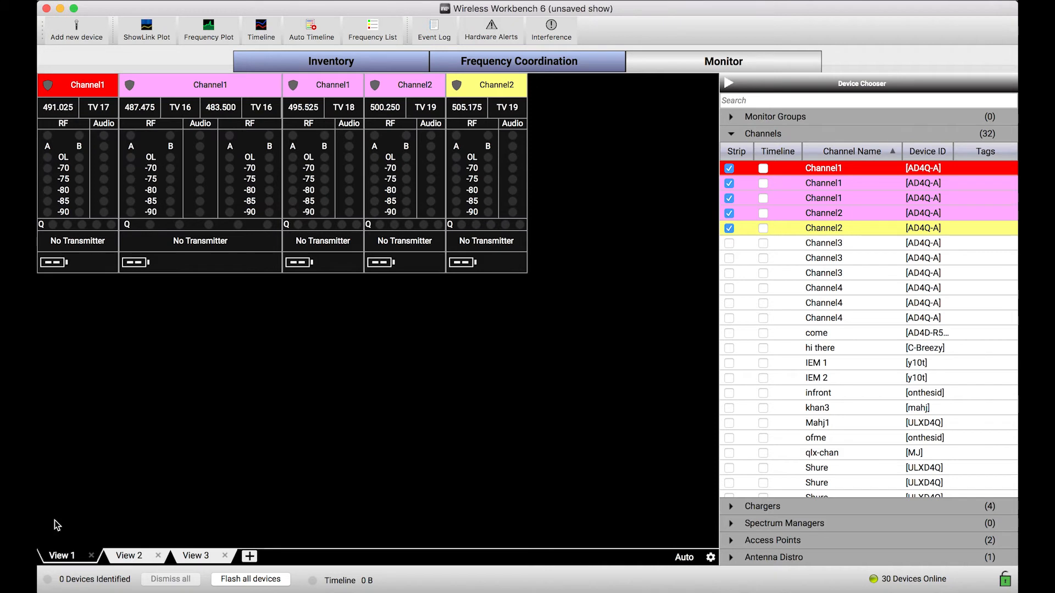
mouse_move(64, 556)
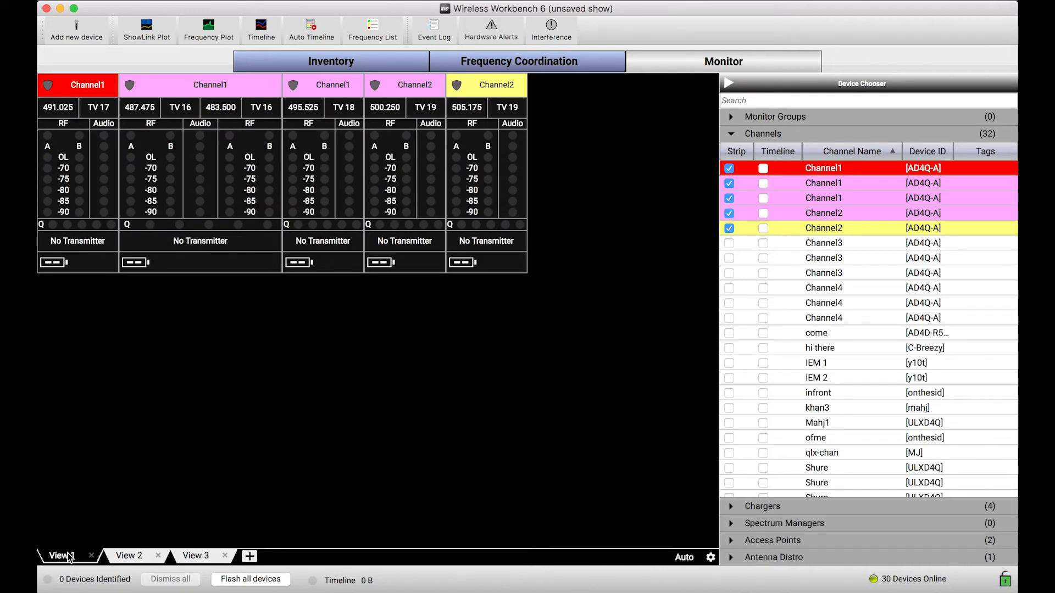
mouse_move(68, 557)
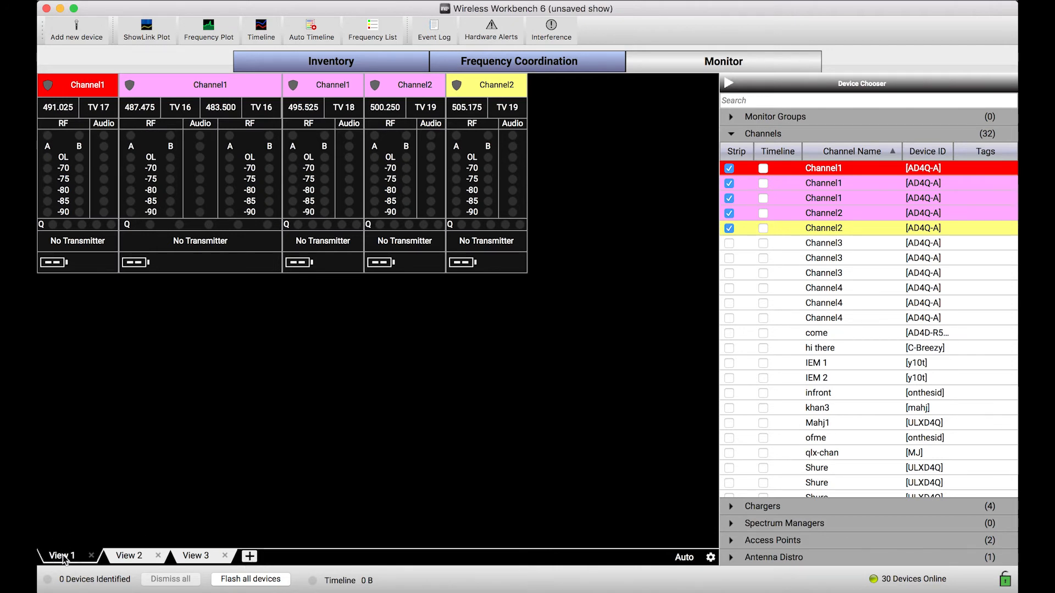
text(Band 2)
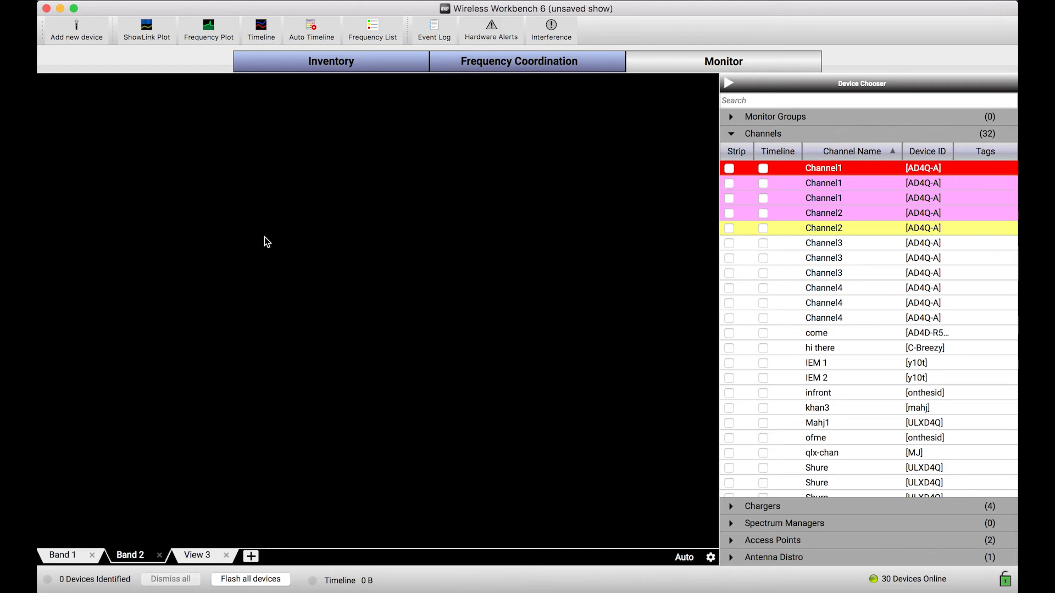
mouse_move(235, 402)
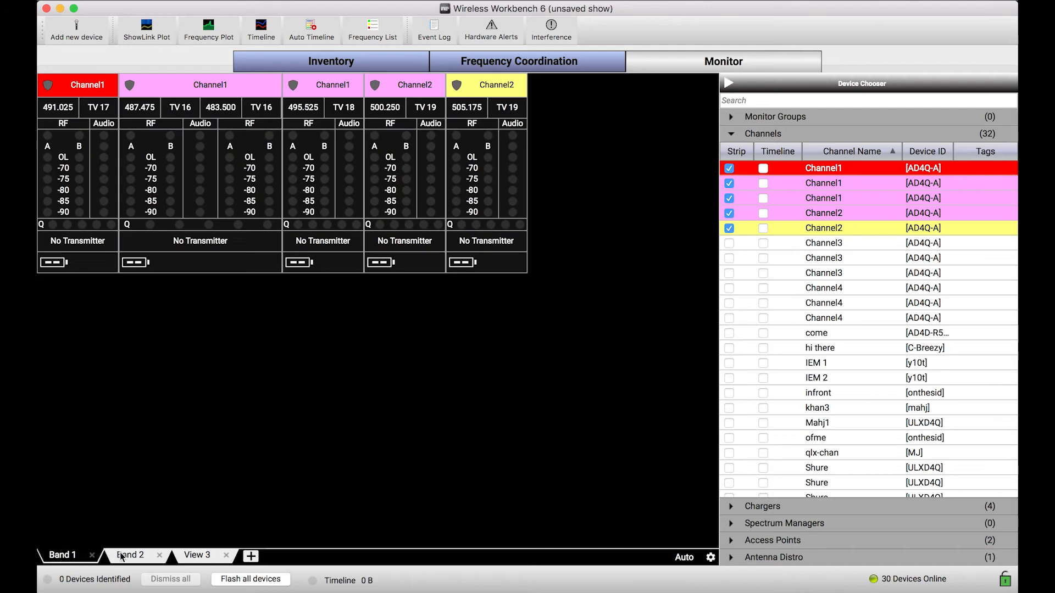
click(130, 555)
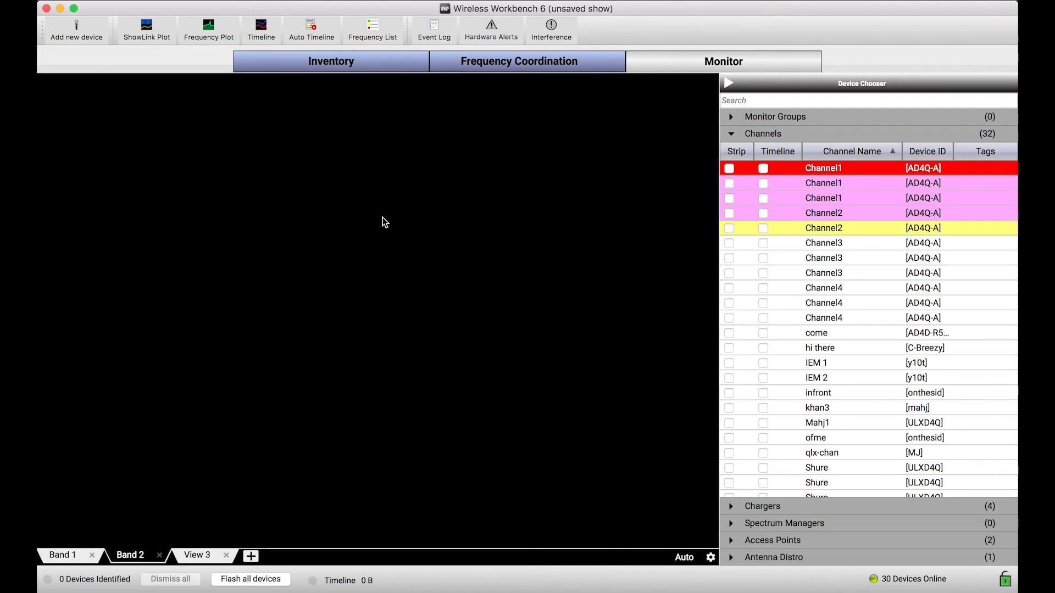
mouse_move(566, 211)
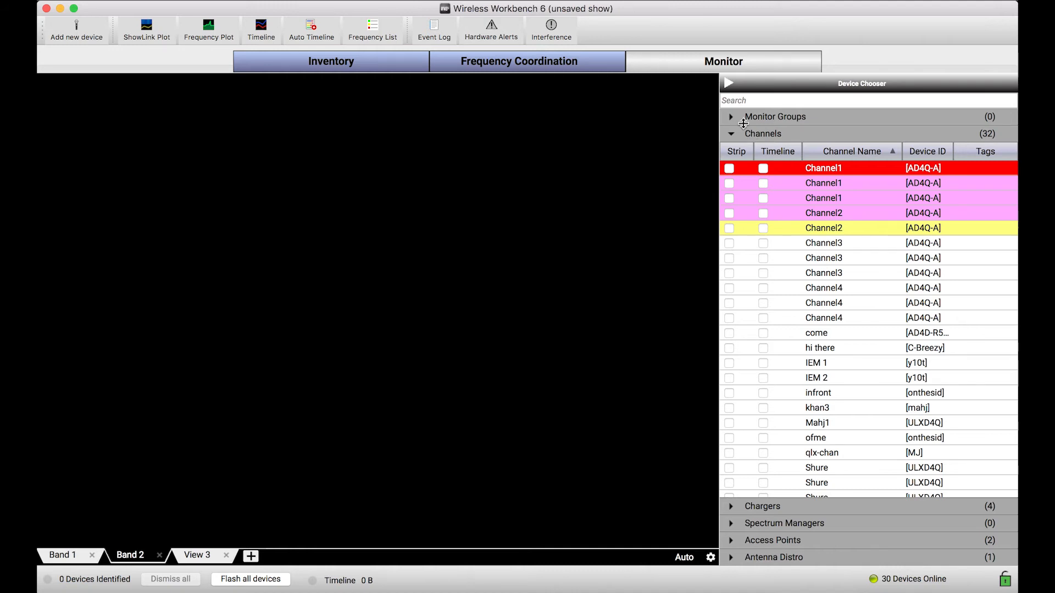
mouse_move(773, 190)
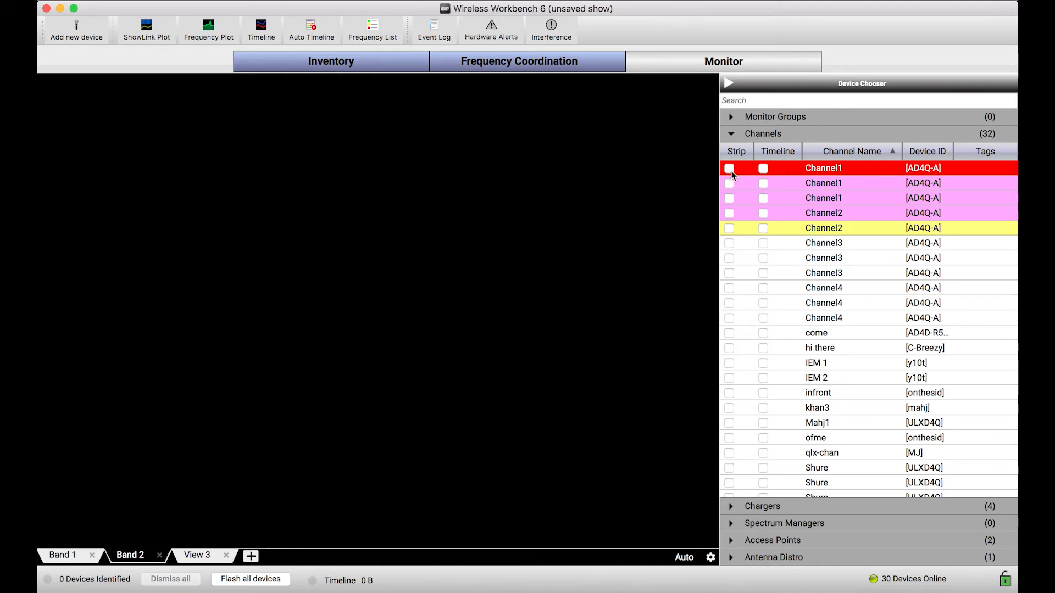
- Show the red Channel1 at 491.025 MHz as a strip in Band 2
click(728, 168)
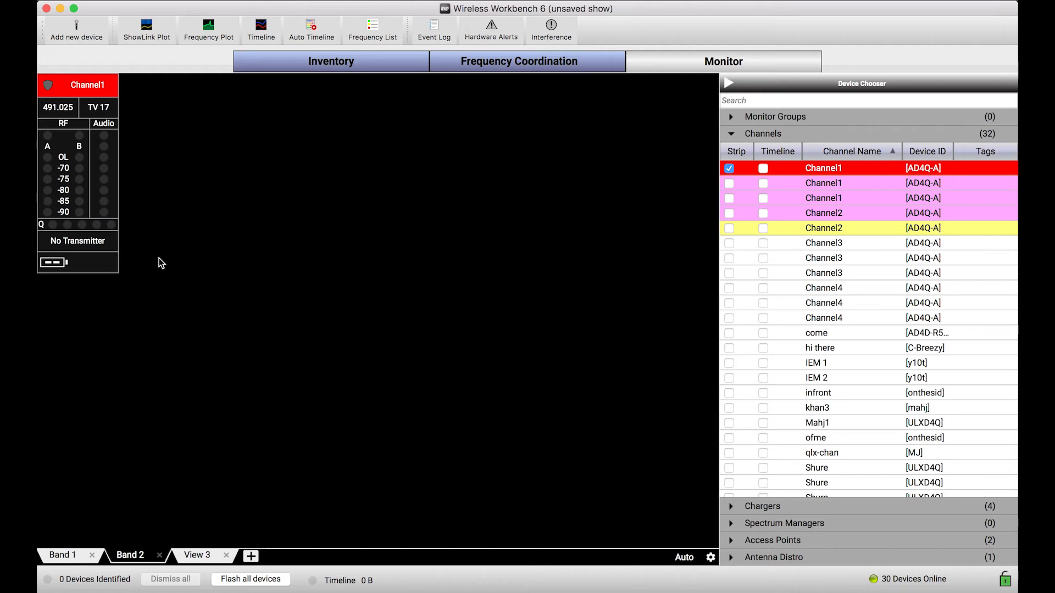
mouse_move(99, 252)
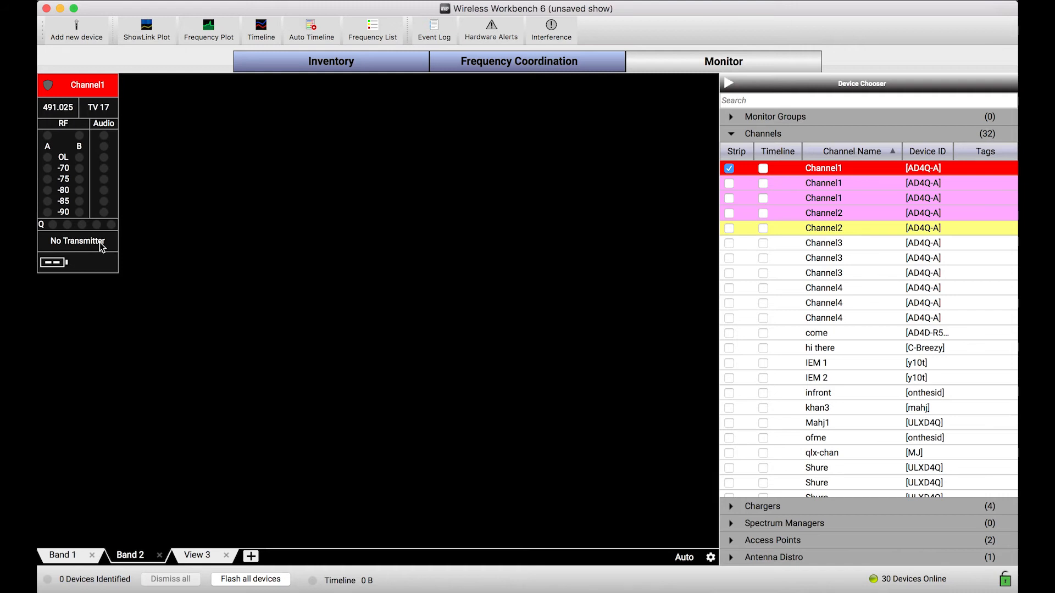
mouse_move(507, 228)
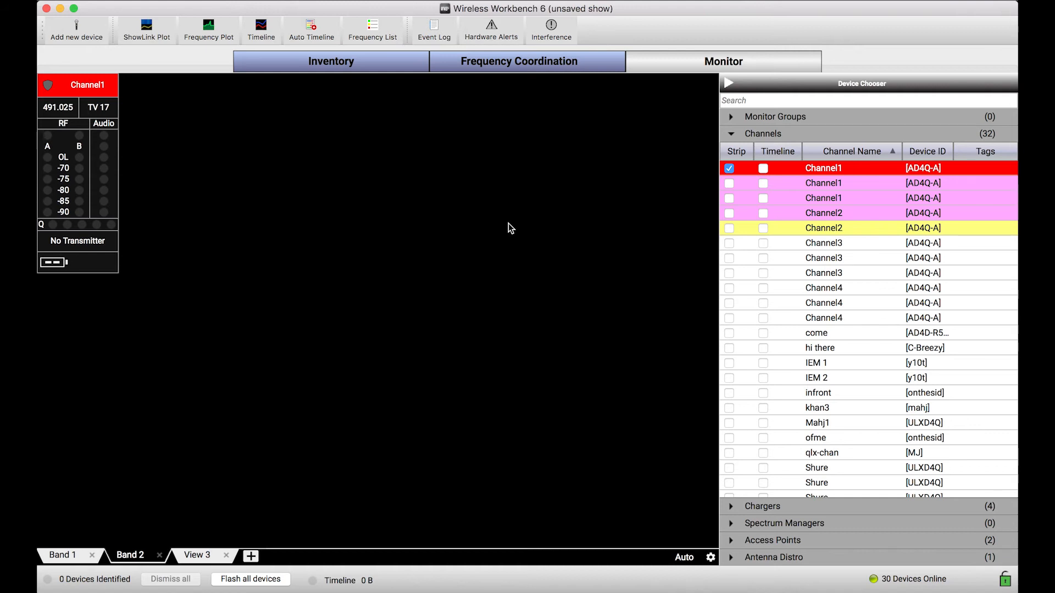
mouse_move(628, 247)
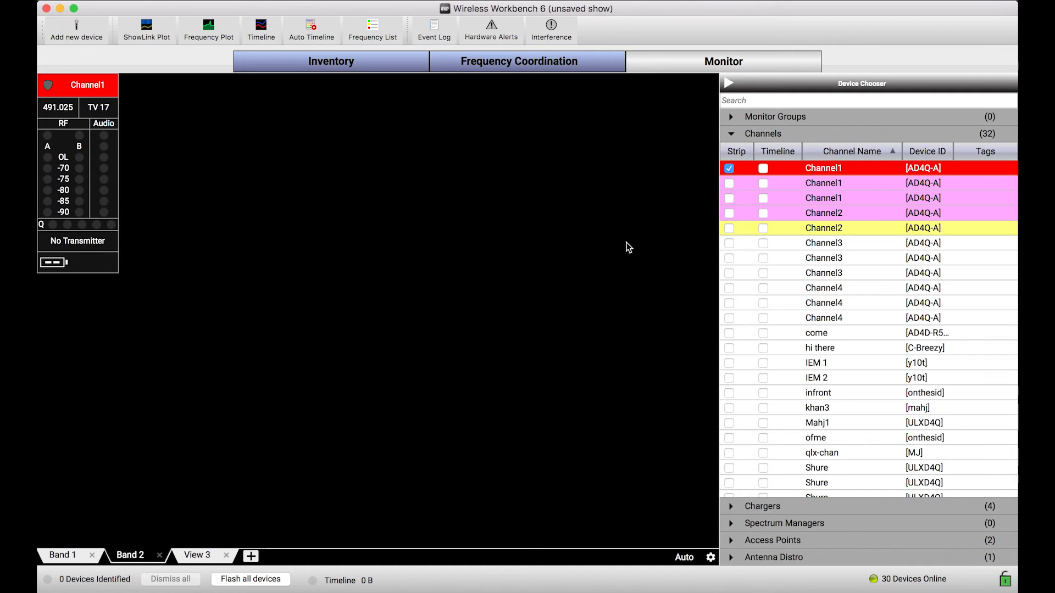
mouse_move(702, 229)
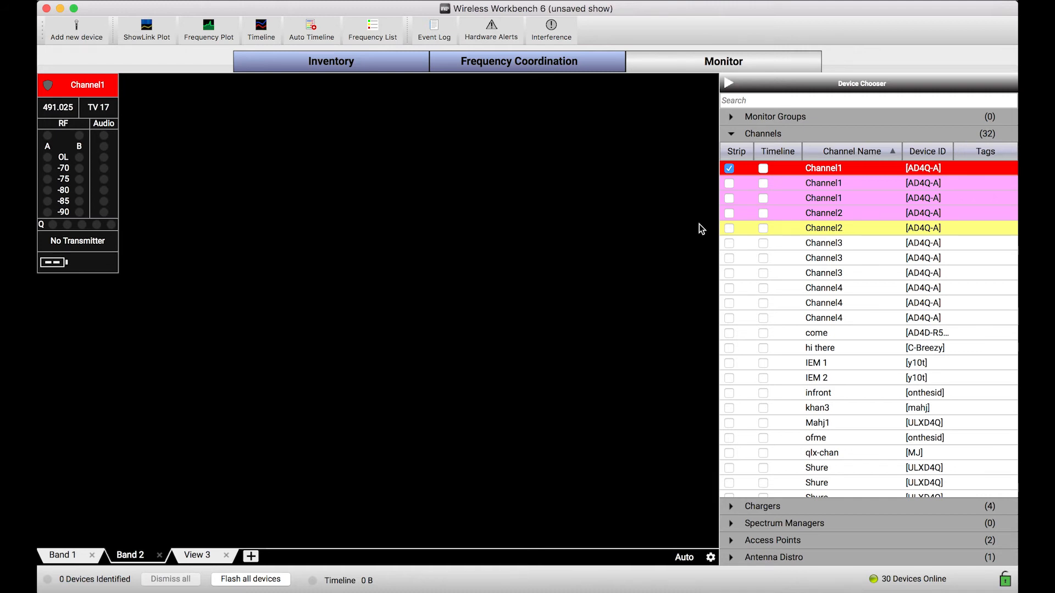
mouse_move(762, 168)
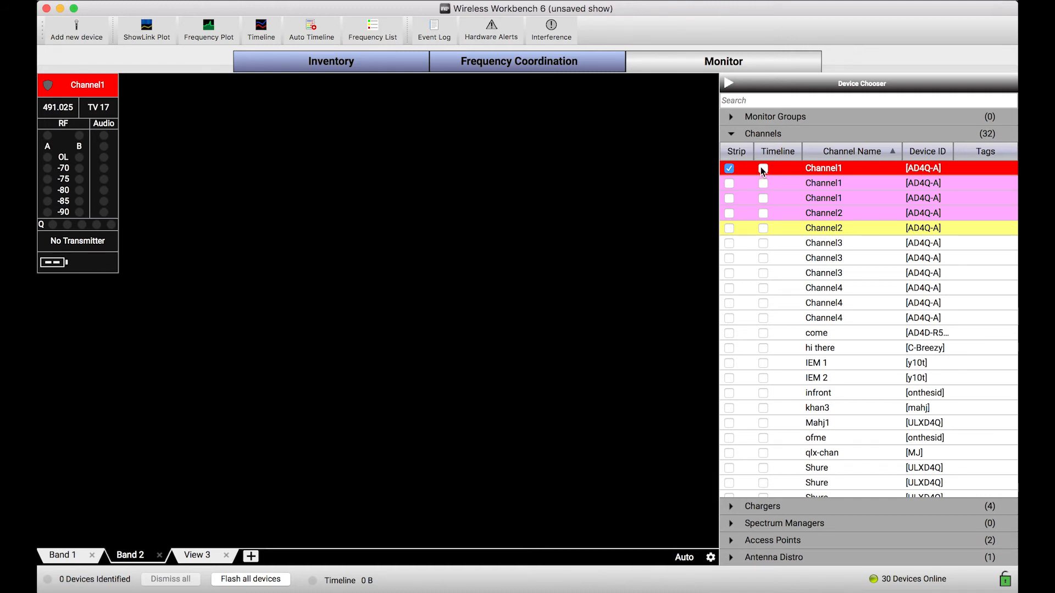
- Turn on the first Channel1's timeline, then toggle its strip and timeline off and back on
click(763, 169)
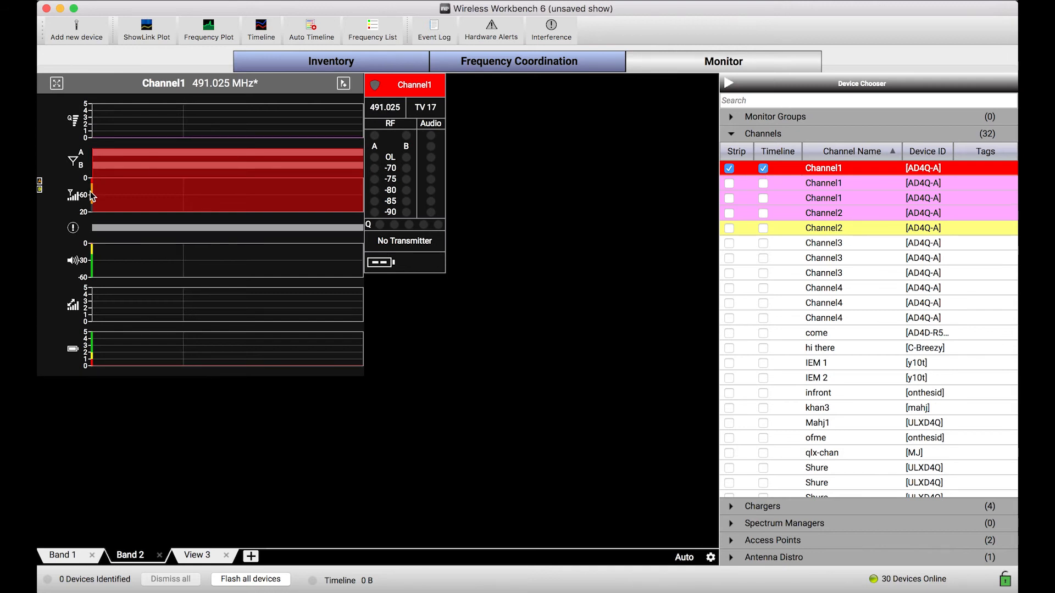
mouse_move(347, 265)
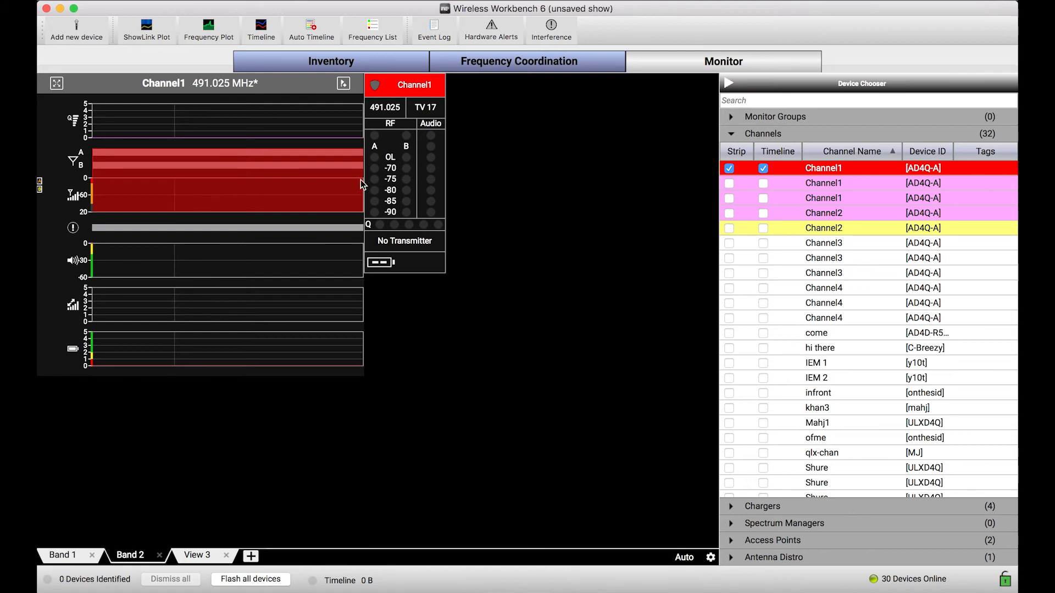
mouse_move(424, 125)
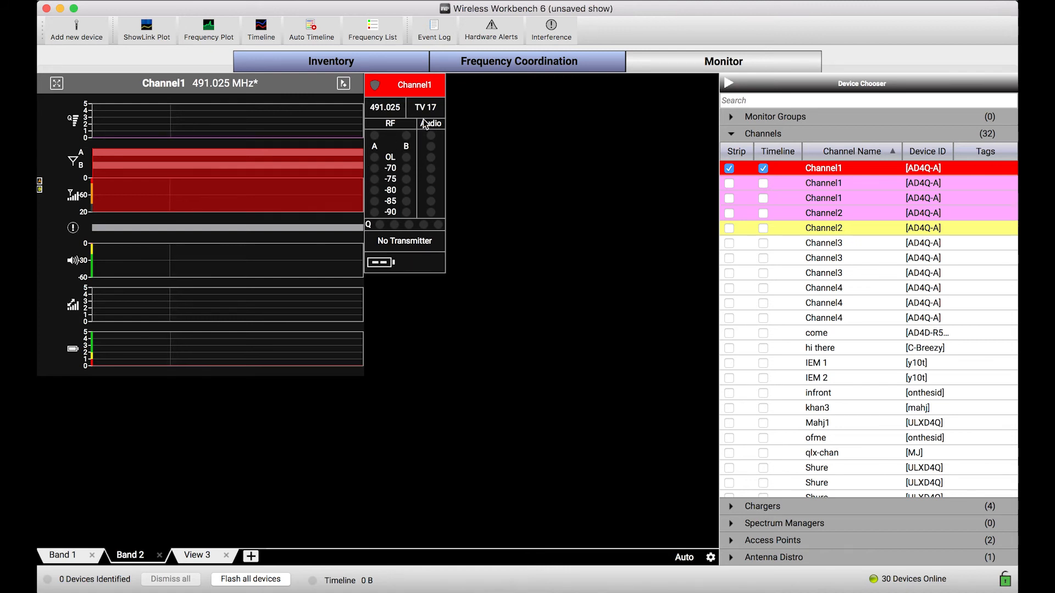
mouse_move(365, 183)
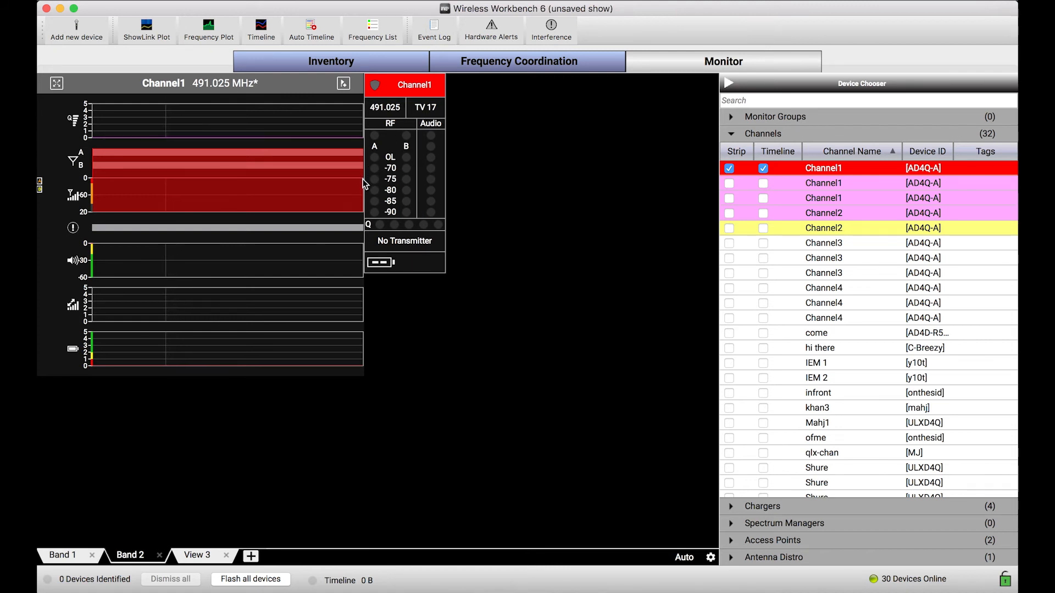
mouse_move(376, 173)
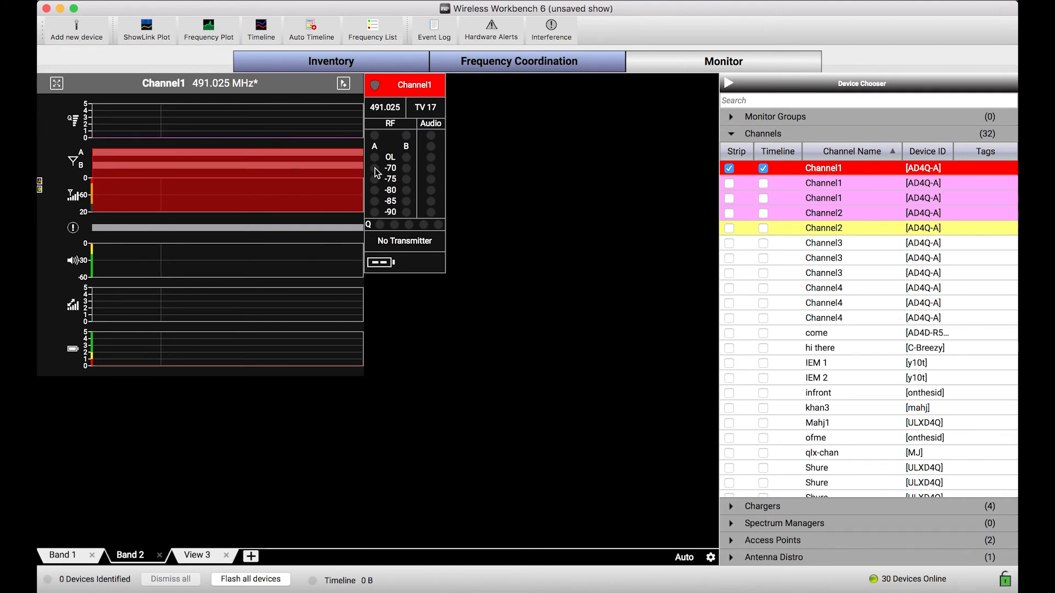
mouse_move(441, 230)
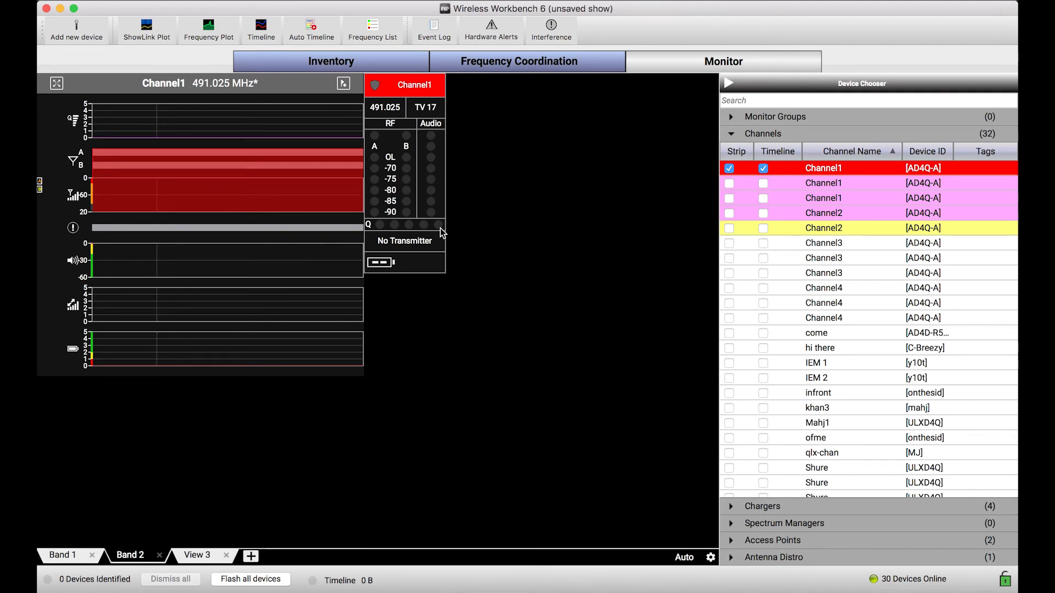
mouse_move(420, 181)
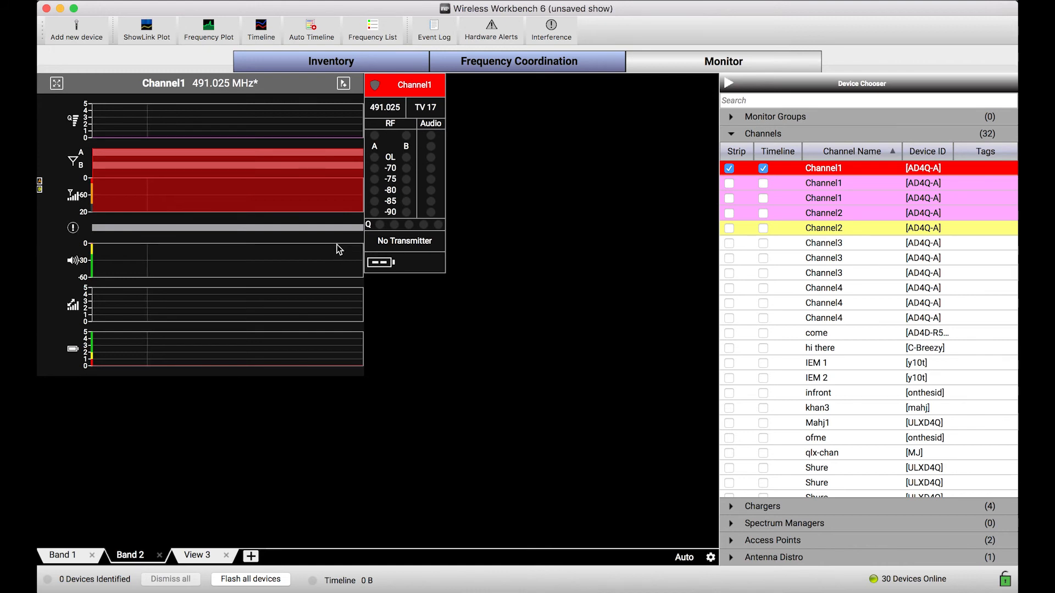
mouse_move(289, 282)
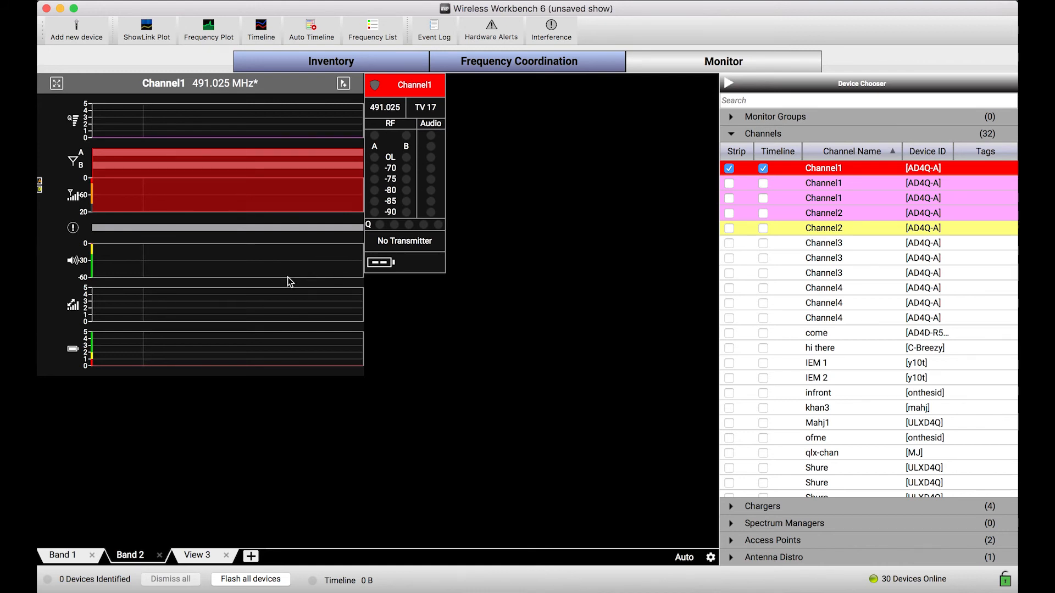
mouse_move(231, 280)
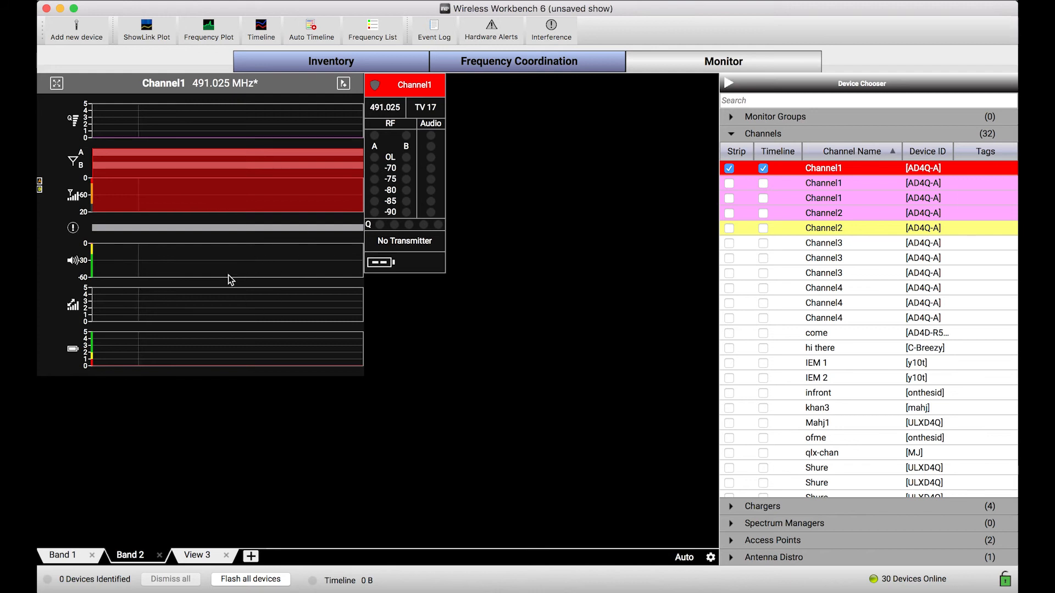
mouse_move(217, 266)
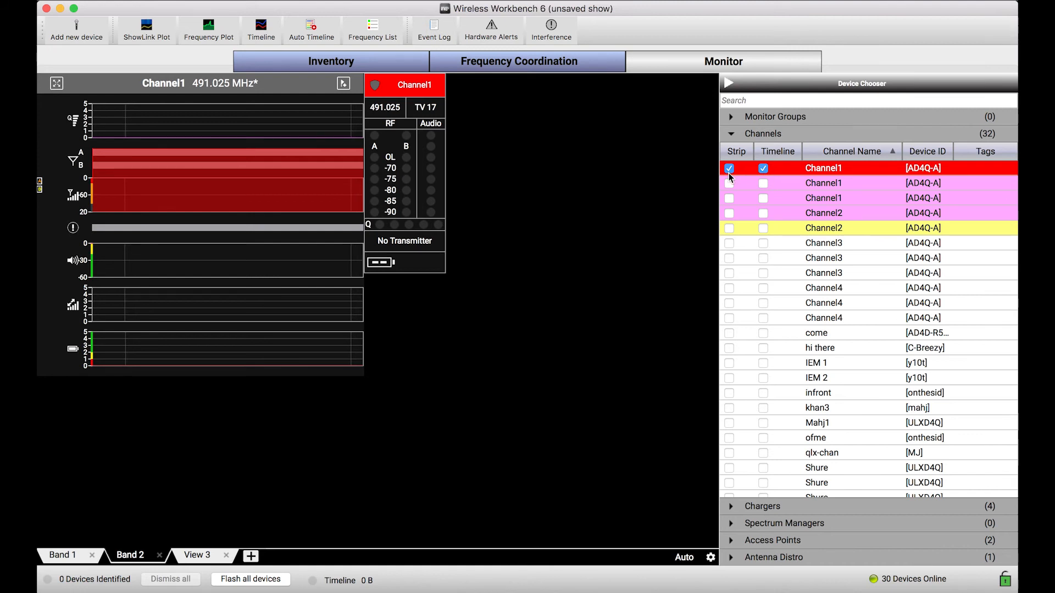
click(729, 168)
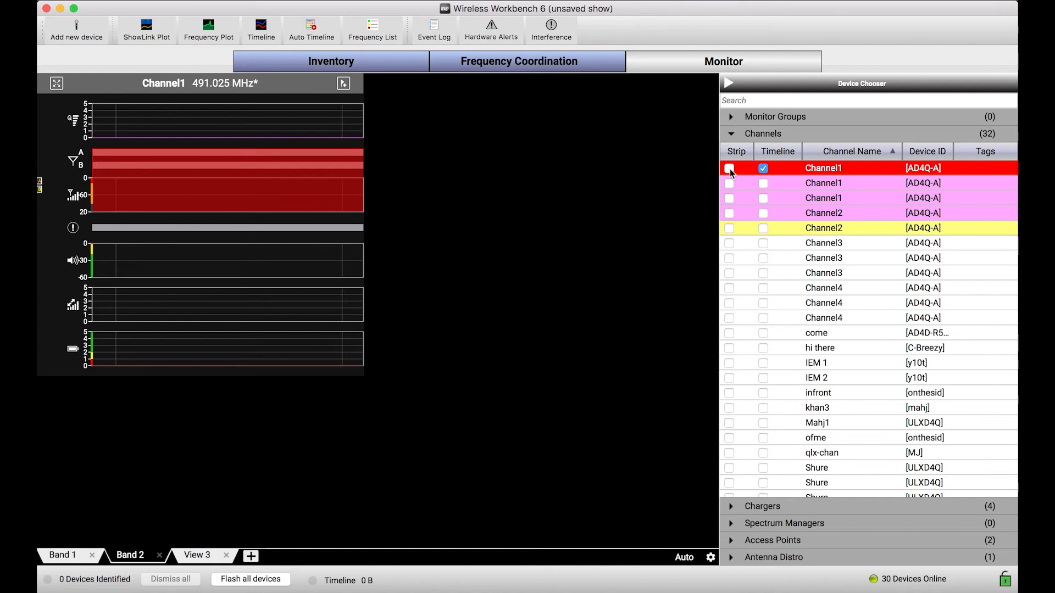
click(729, 168)
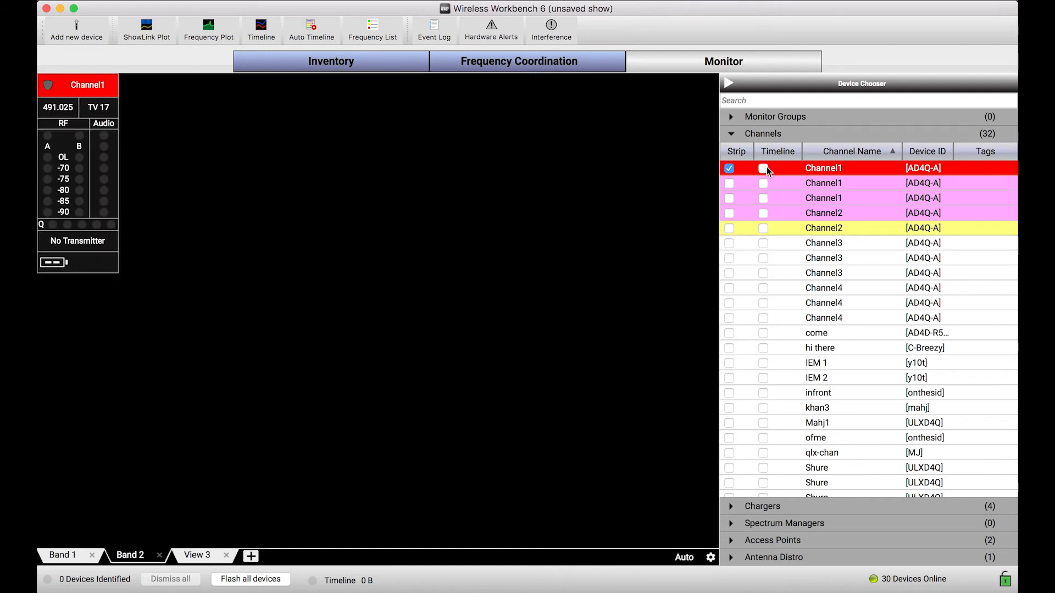
click(763, 168)
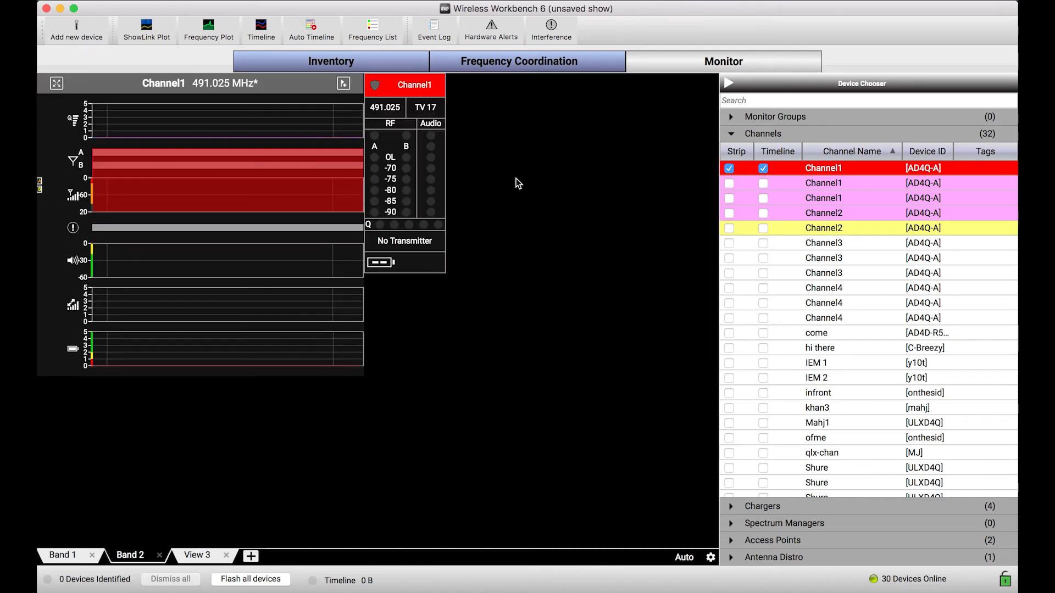
mouse_move(589, 507)
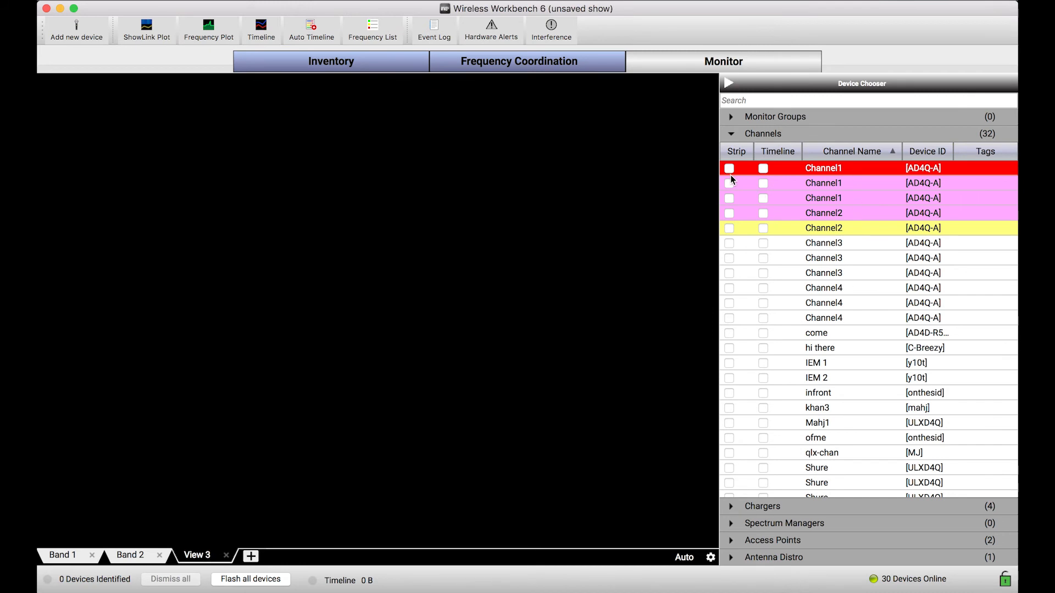
- Add strips for both Channel3 rows and bring up the monitor area's Arrange Mode options
click(729, 244)
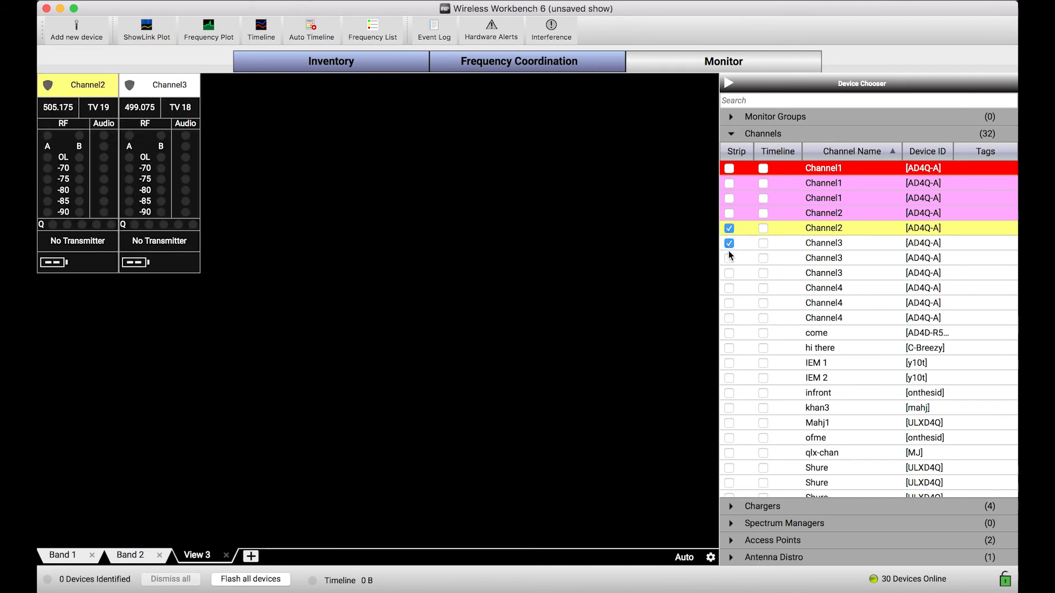
click(729, 257)
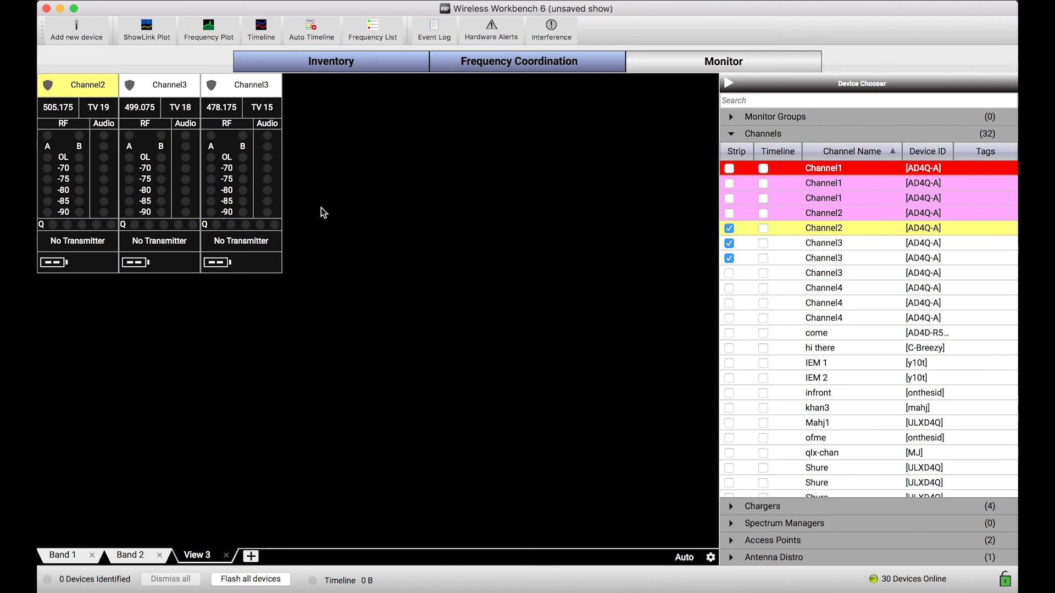
mouse_move(534, 376)
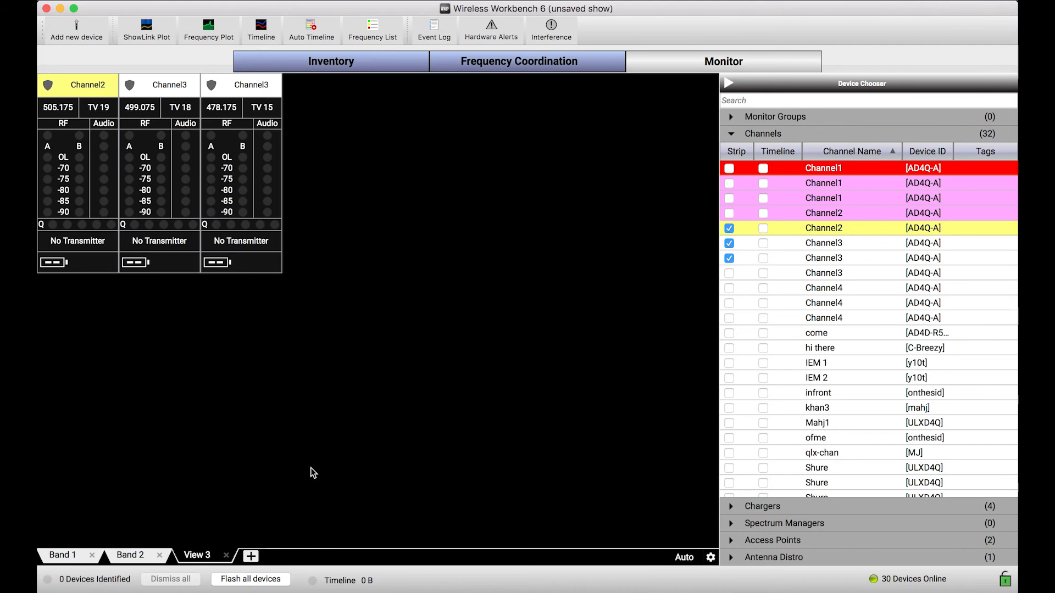
click(684, 557)
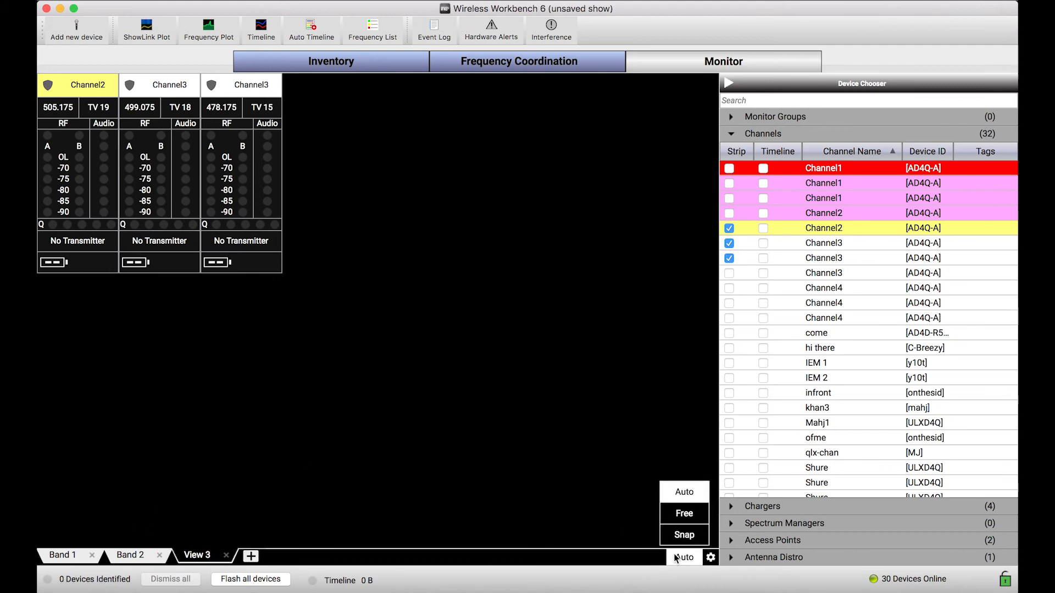
right_click(477, 364)
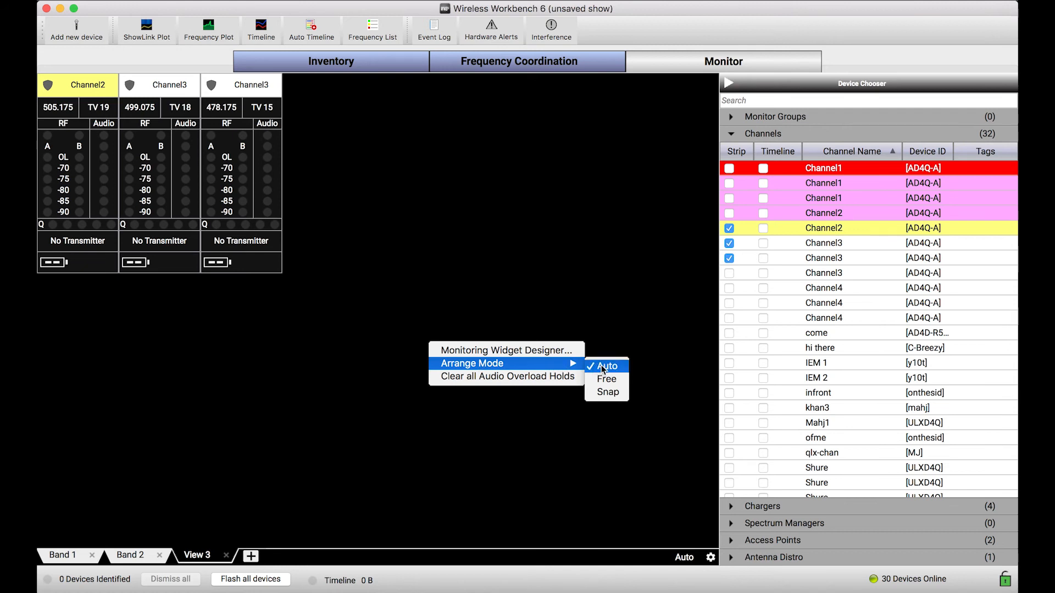
mouse_move(614, 369)
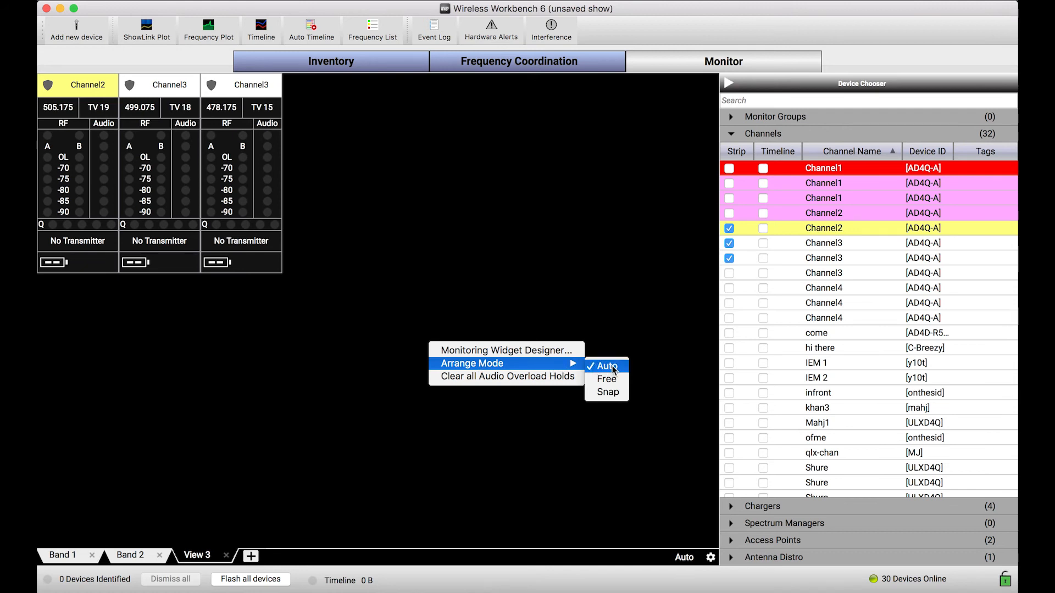
mouse_move(573, 362)
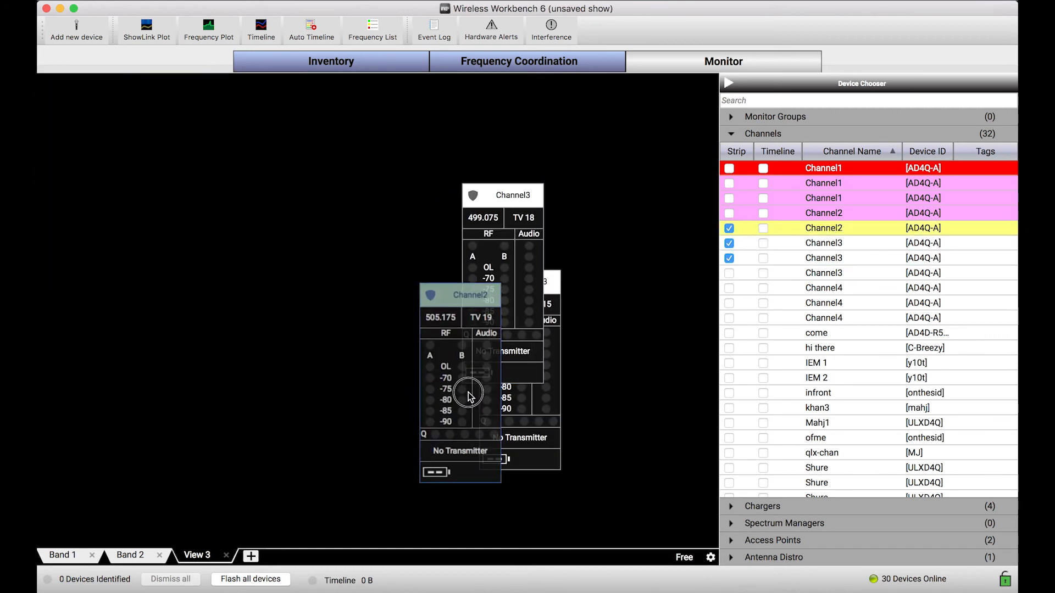
- Drag the Channel2 strip to the upper right and deselect it
drag(469, 393, 493, 289)
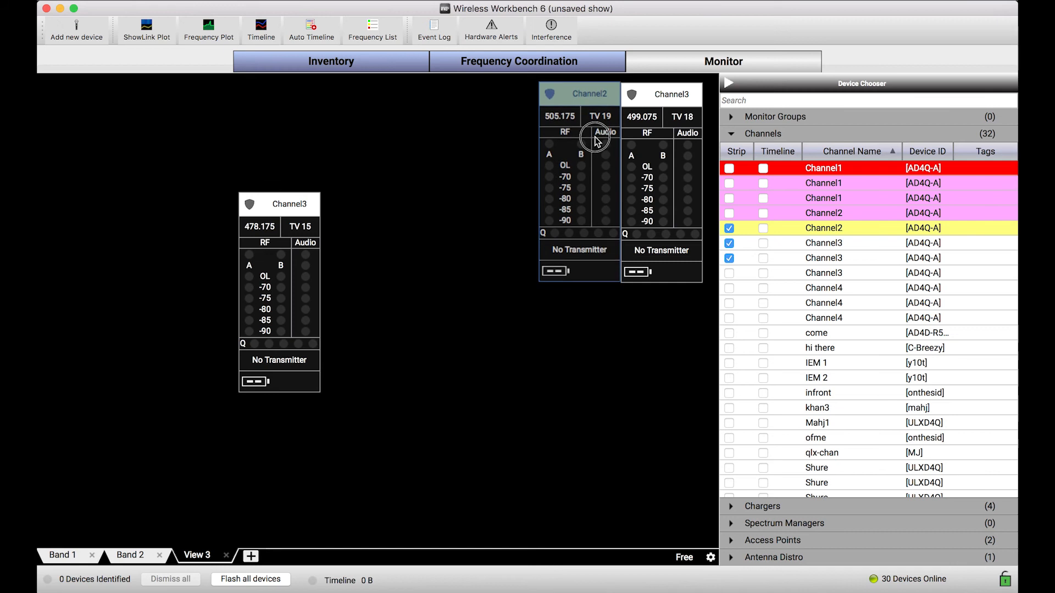
click(845, 257)
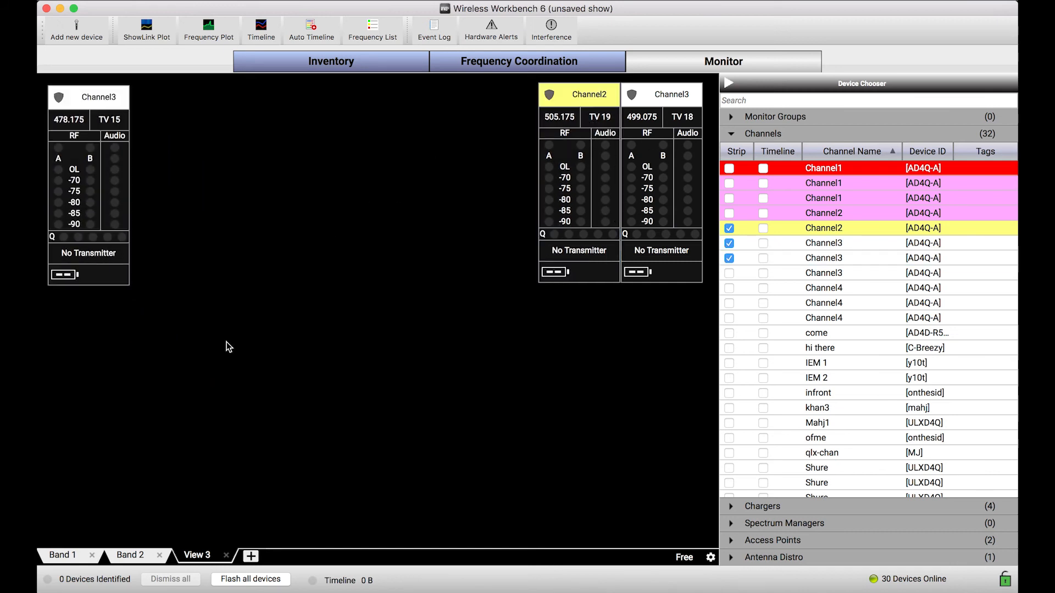
mouse_move(645, 542)
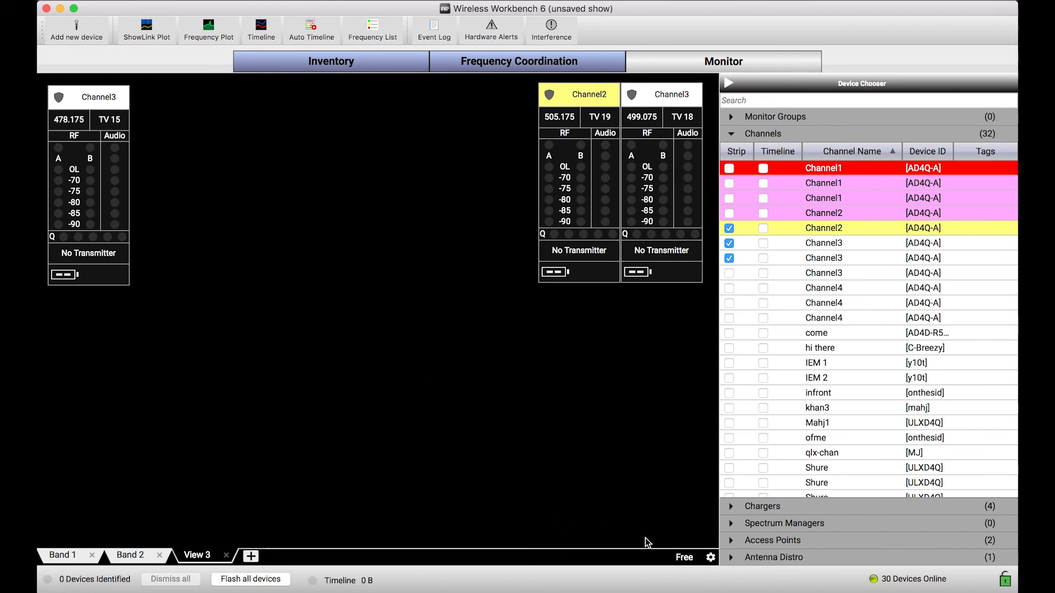
mouse_move(432, 399)
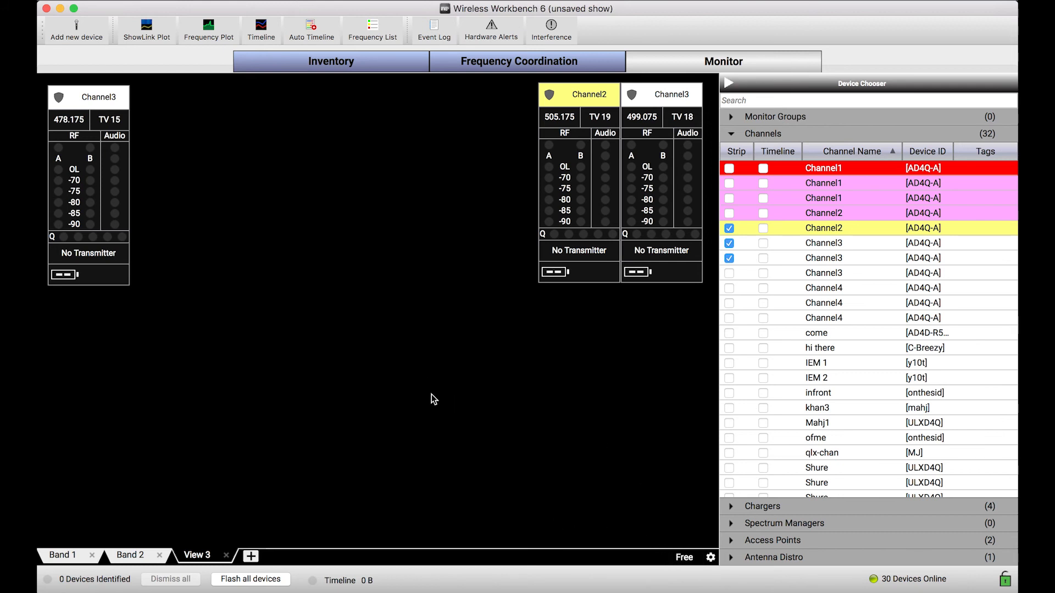
- Switch the monitor area's Arrange Mode to Snap
right_click(433, 399)
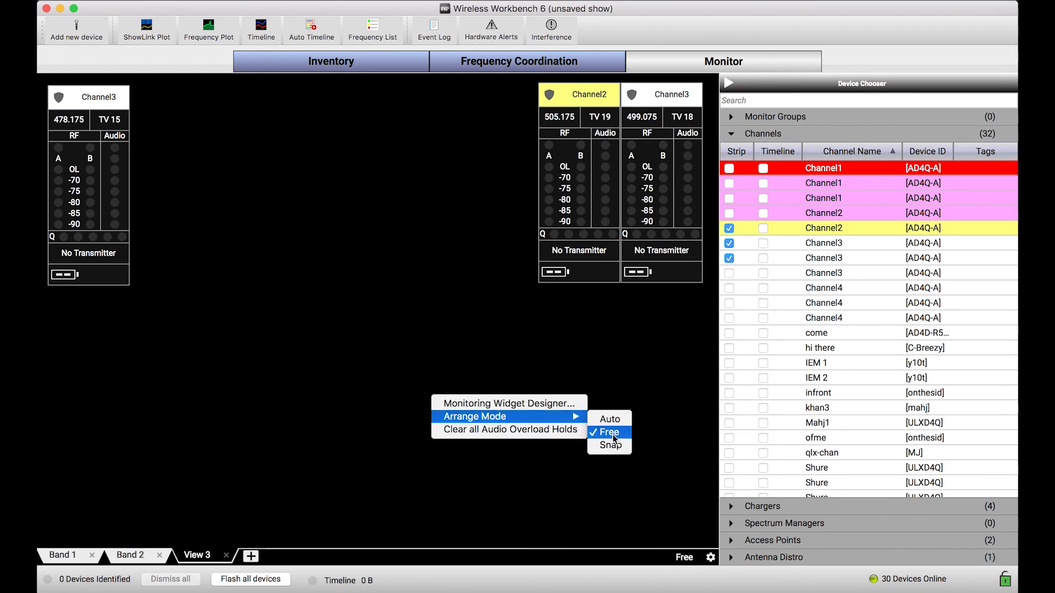
click(609, 445)
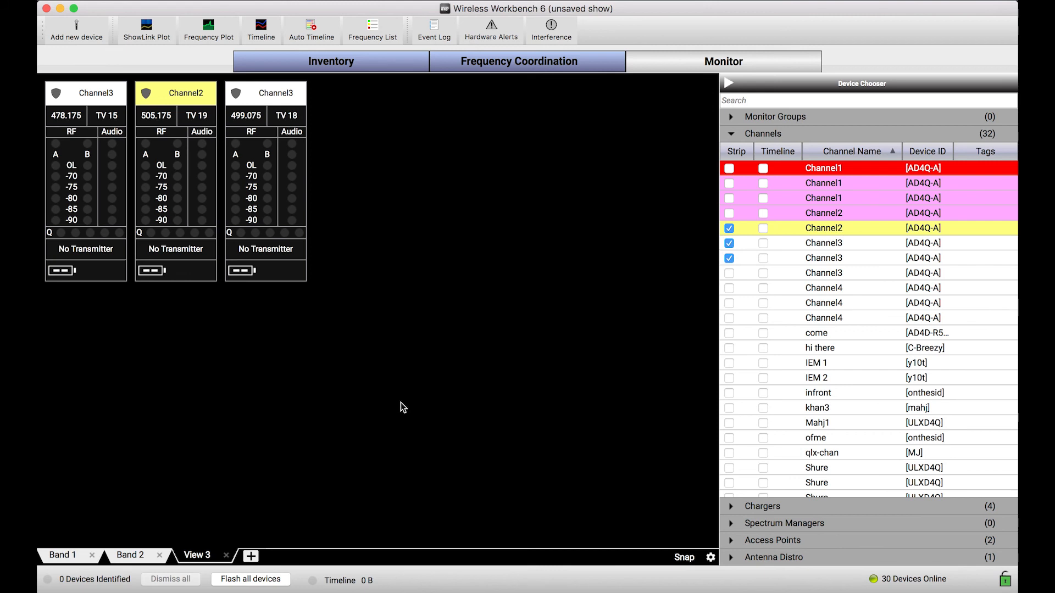
mouse_move(280, 205)
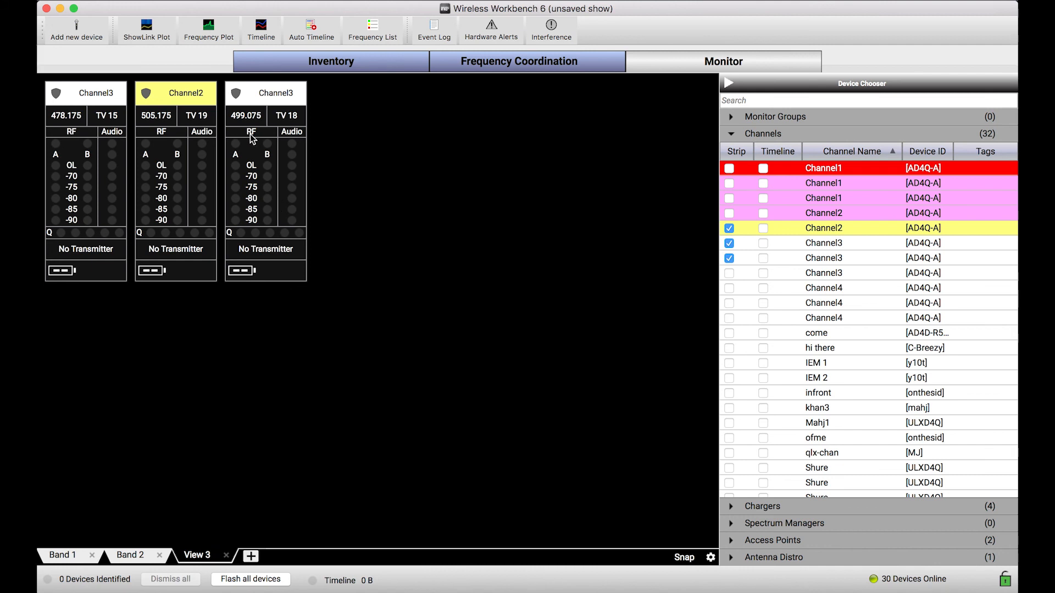
- Set the 499.075 Channel3 strip's Monitoring Widget Size to Large
right_click(251, 138)
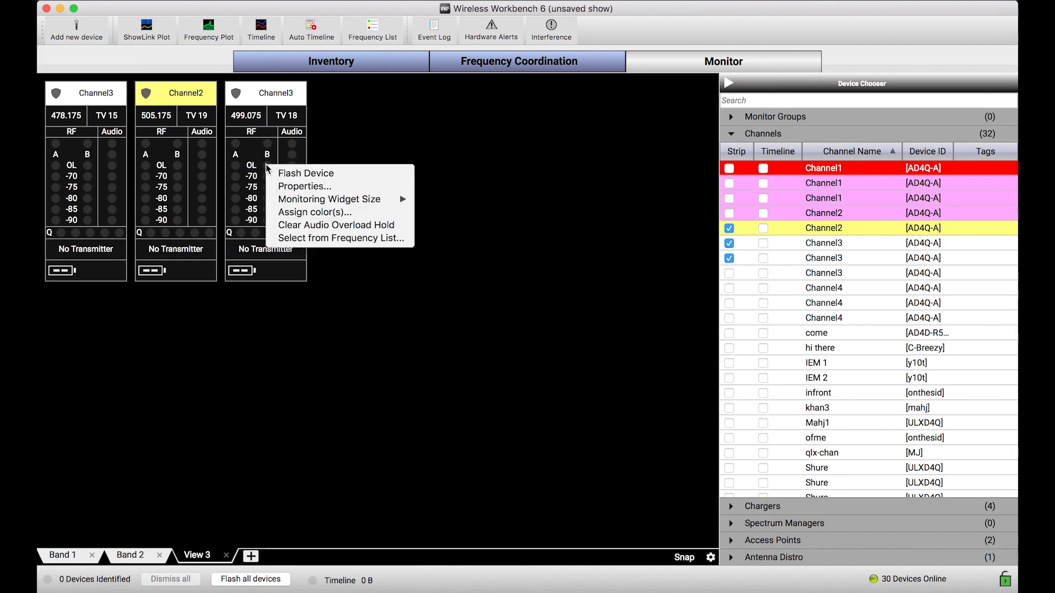
mouse_move(326, 260)
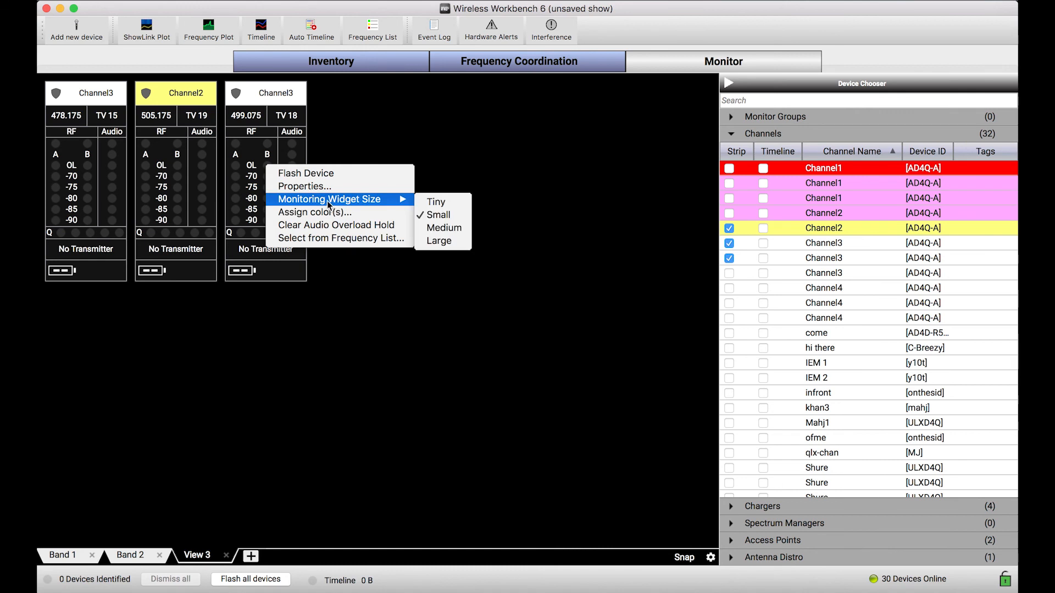
mouse_move(454, 216)
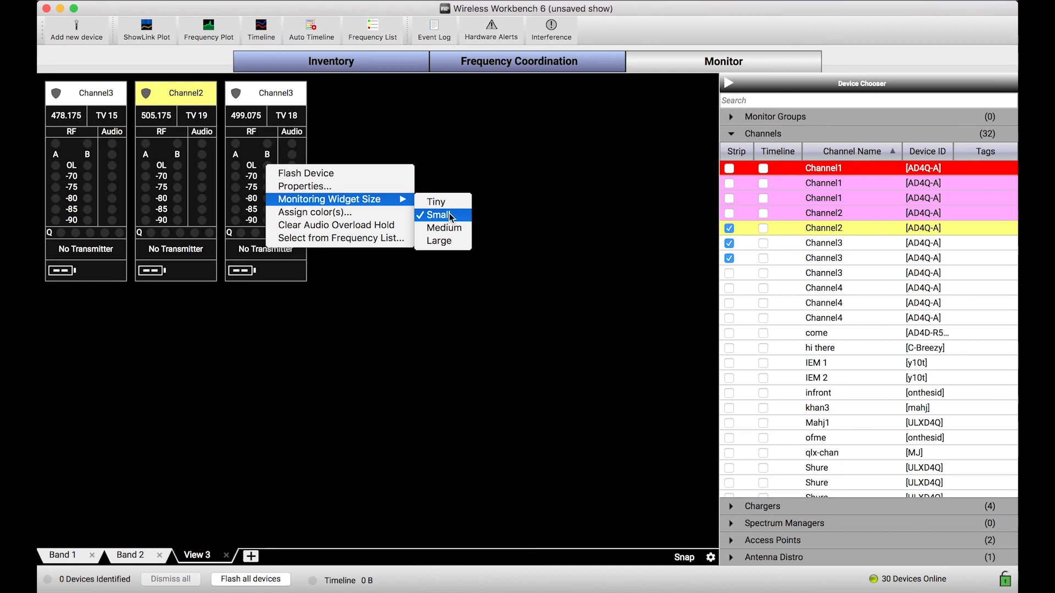
mouse_move(447, 203)
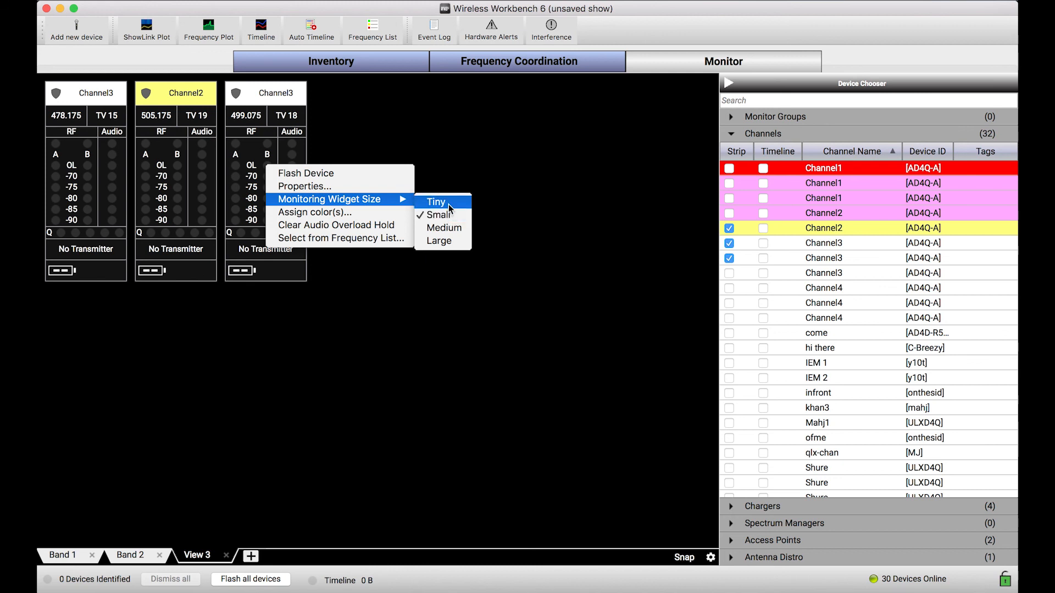
mouse_move(457, 203)
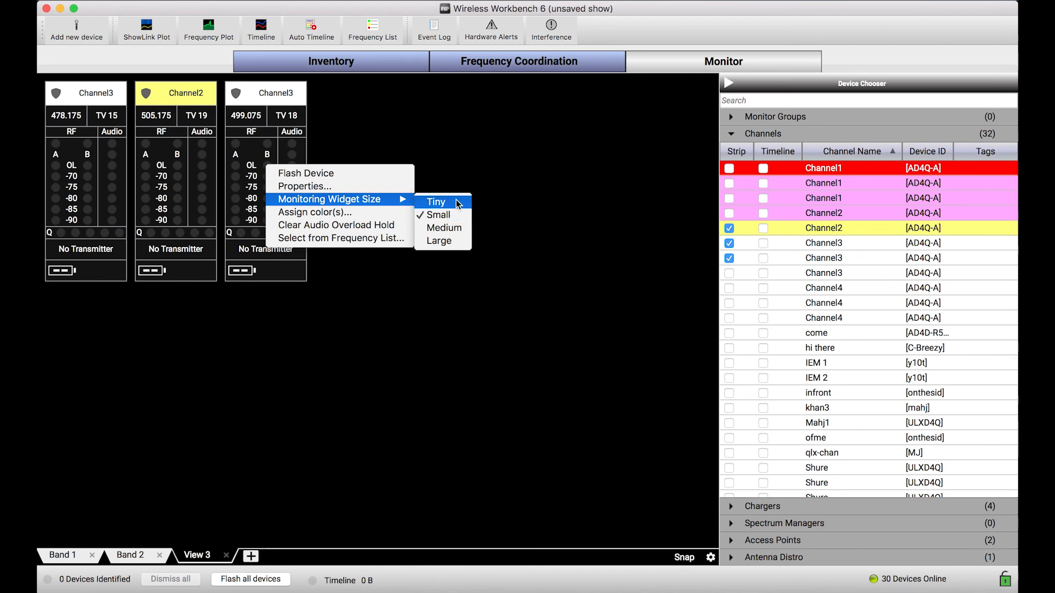
mouse_move(452, 242)
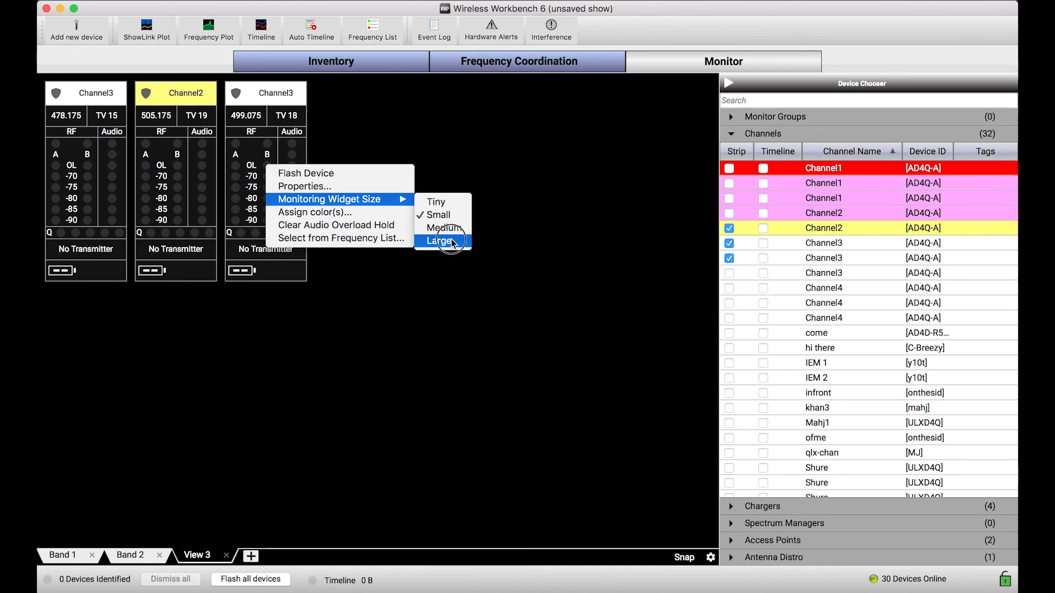
click(442, 241)
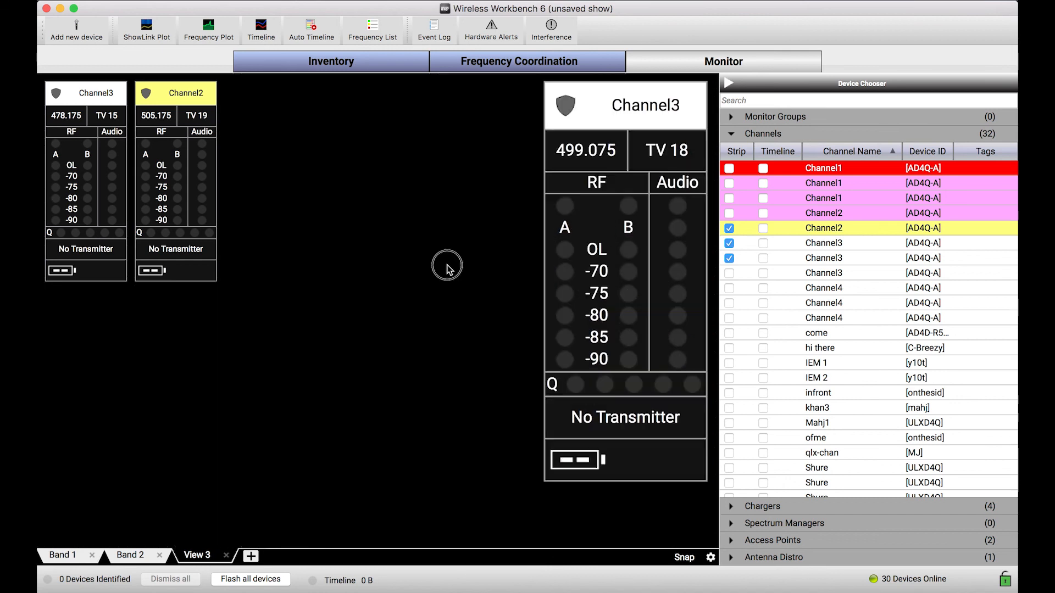
mouse_move(448, 271)
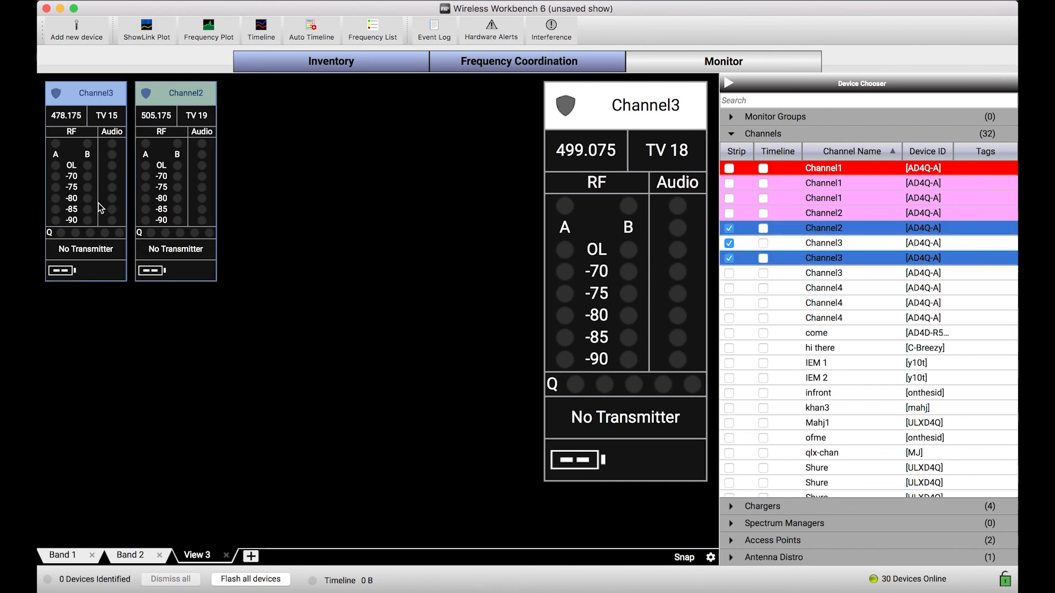
- Set the Channel3 (478.175) and Channel2 strips to Tiny monitoring widget size
right_click(100, 208)
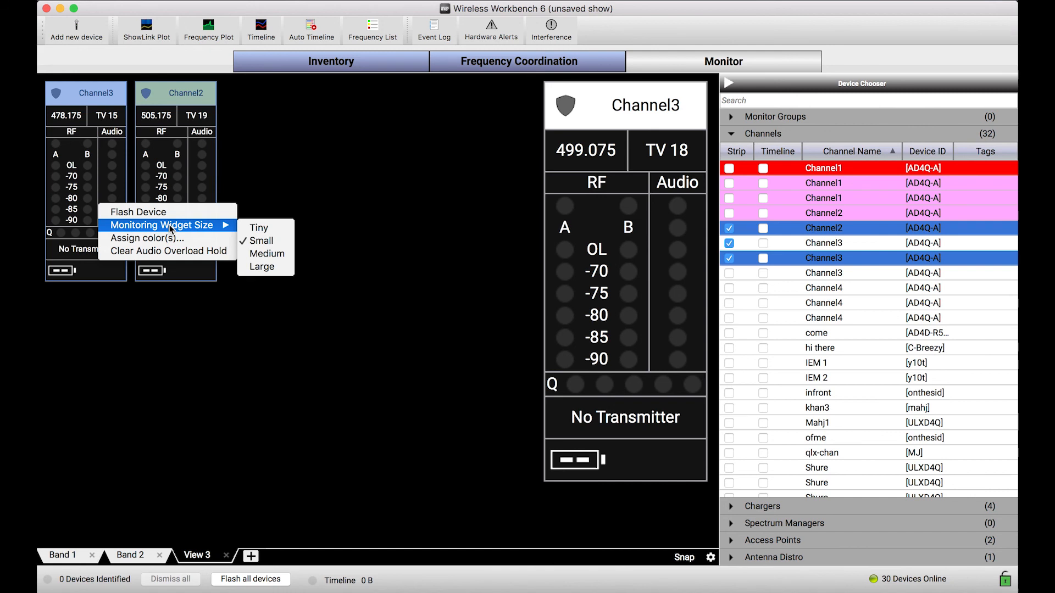
click(261, 241)
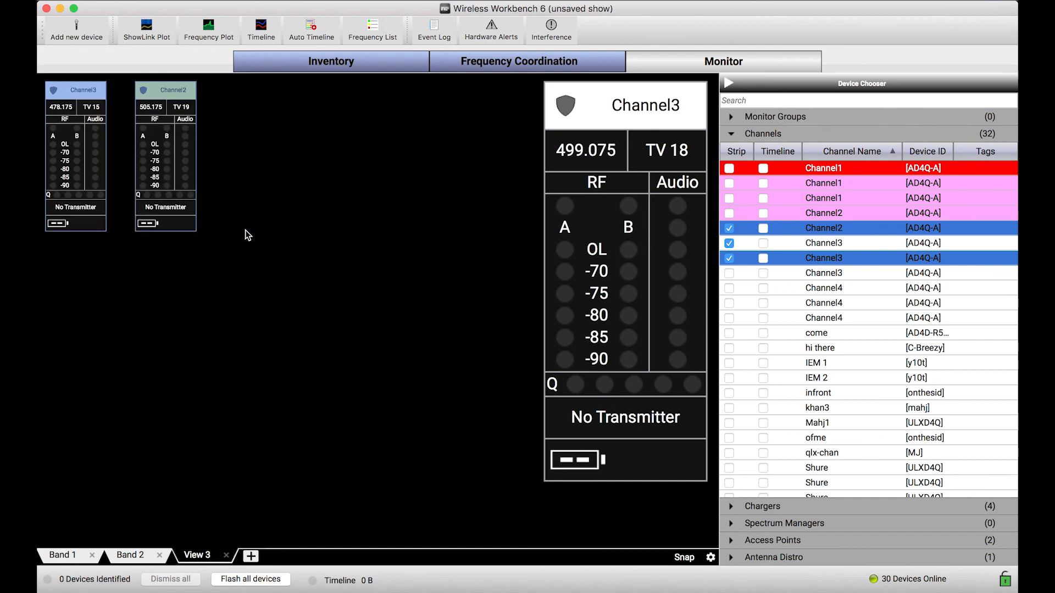